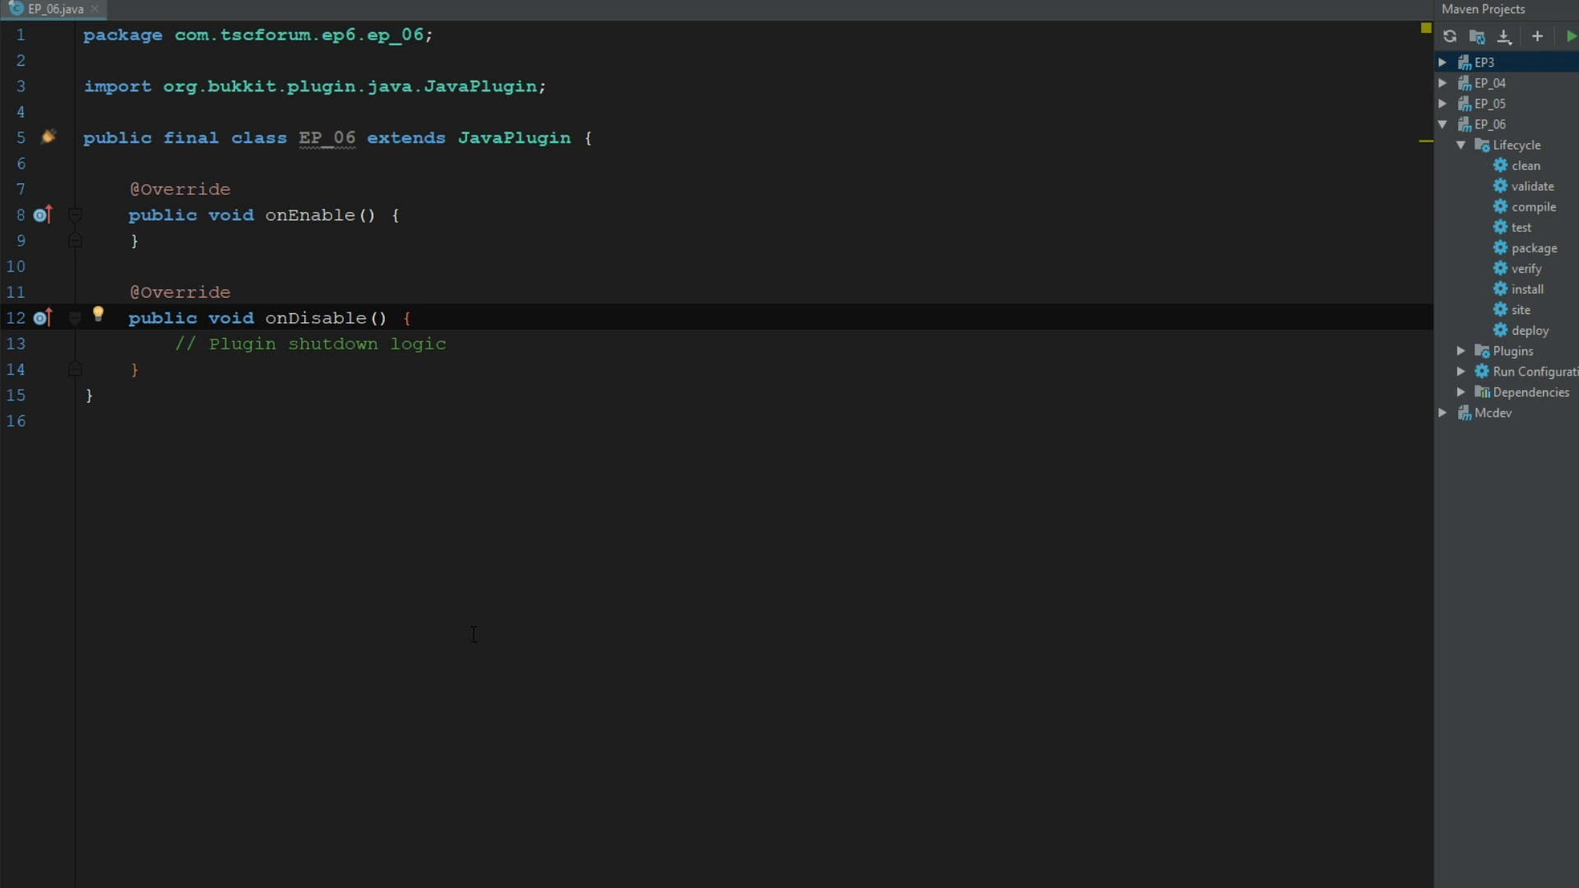
mouse_move(812, 690)
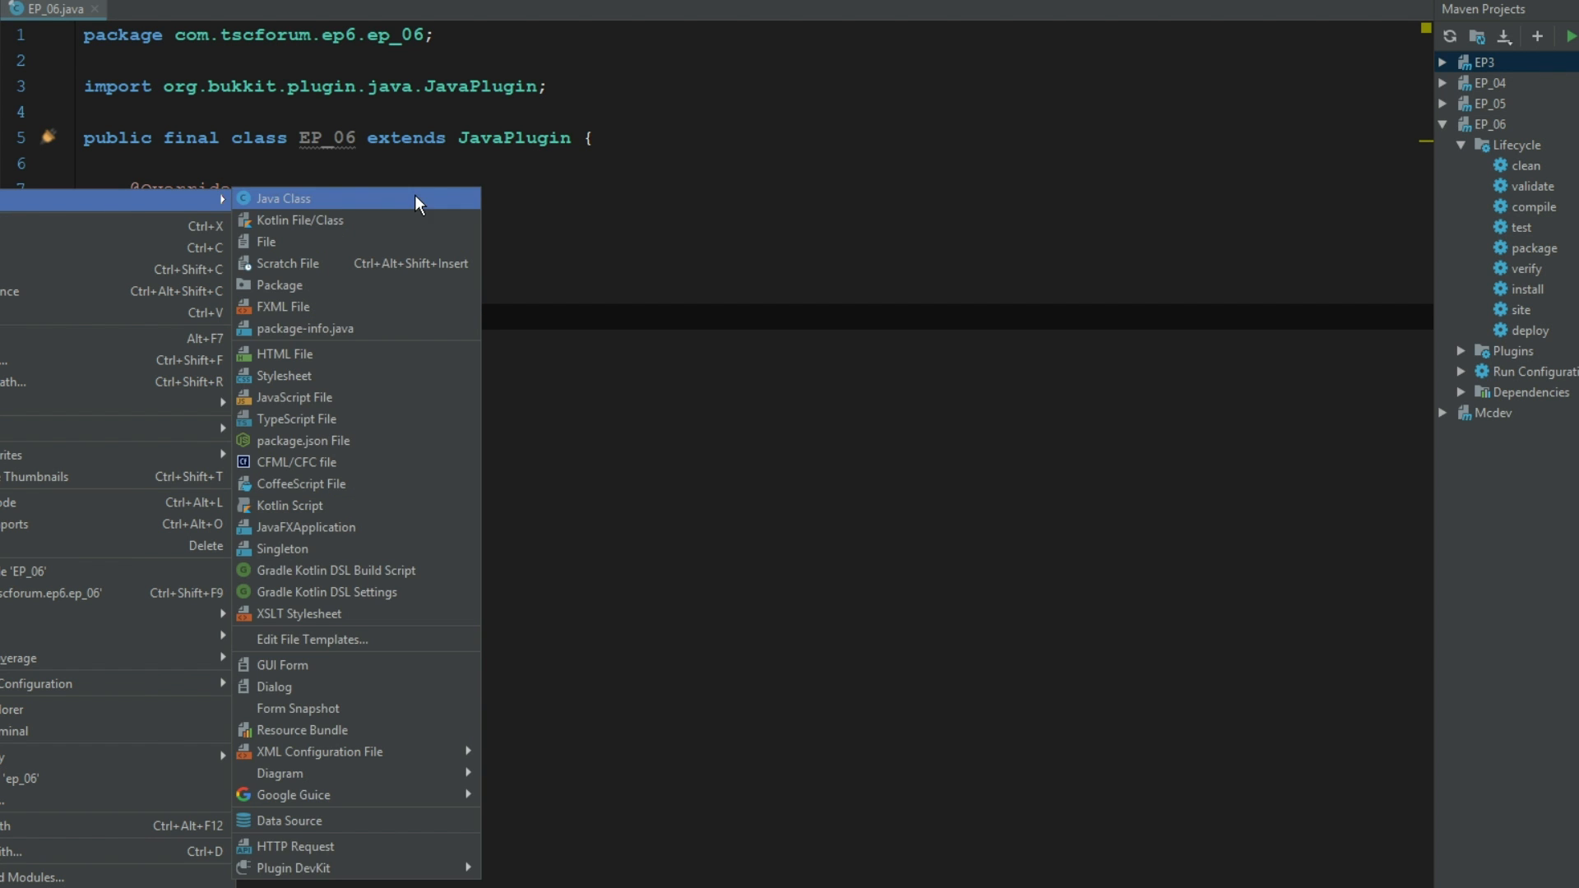
- Create a new Java class named MyEvents in the com.tscforum.ep6.ep_06 package
click(283, 197)
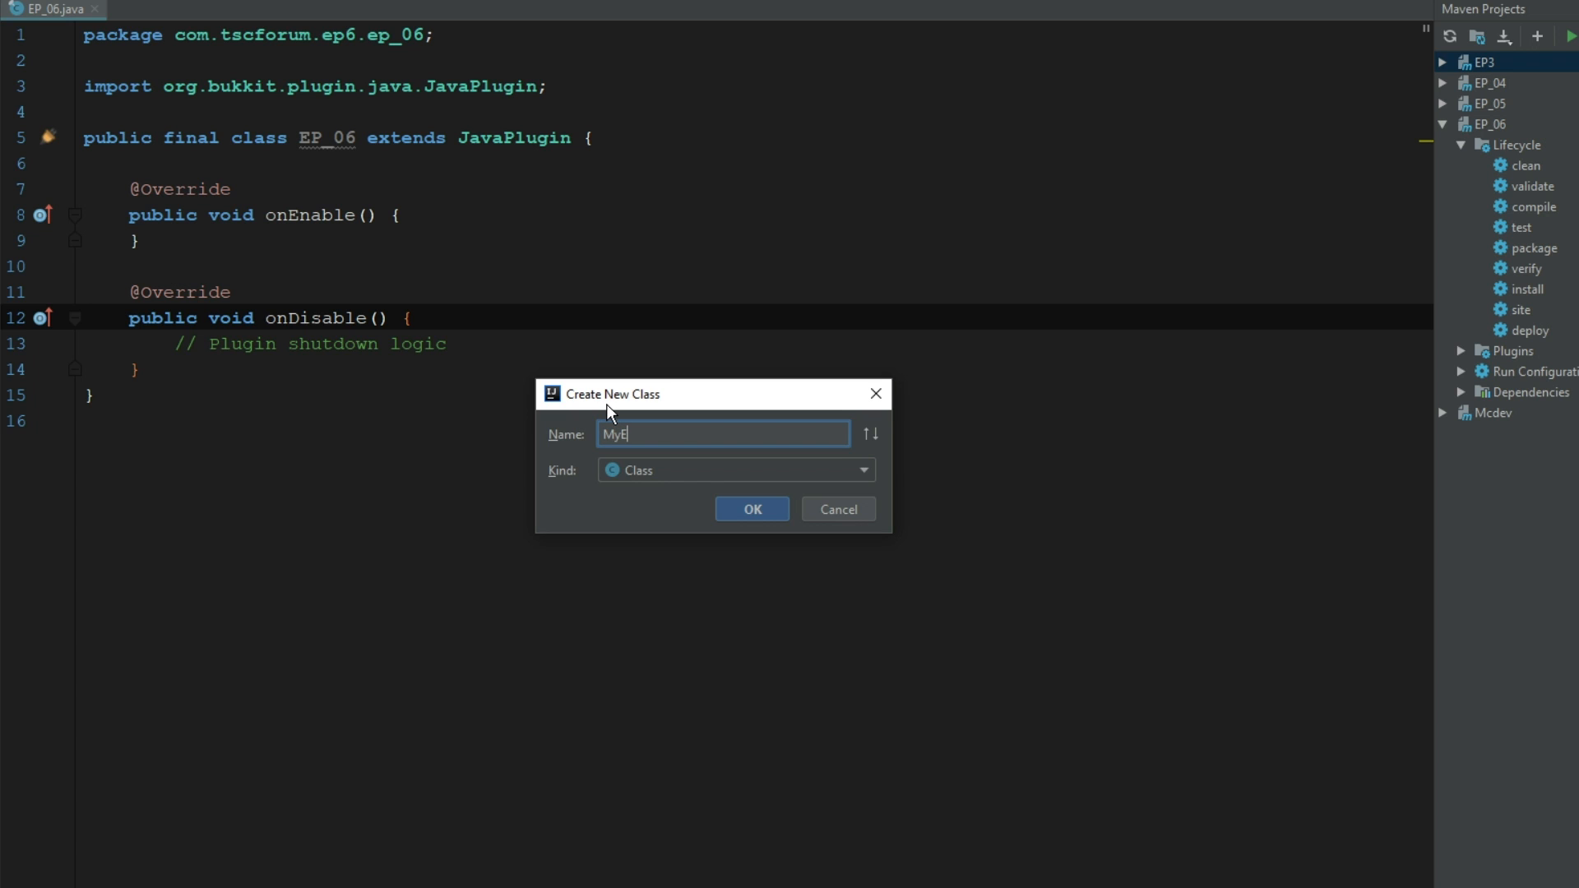
click(750, 508)
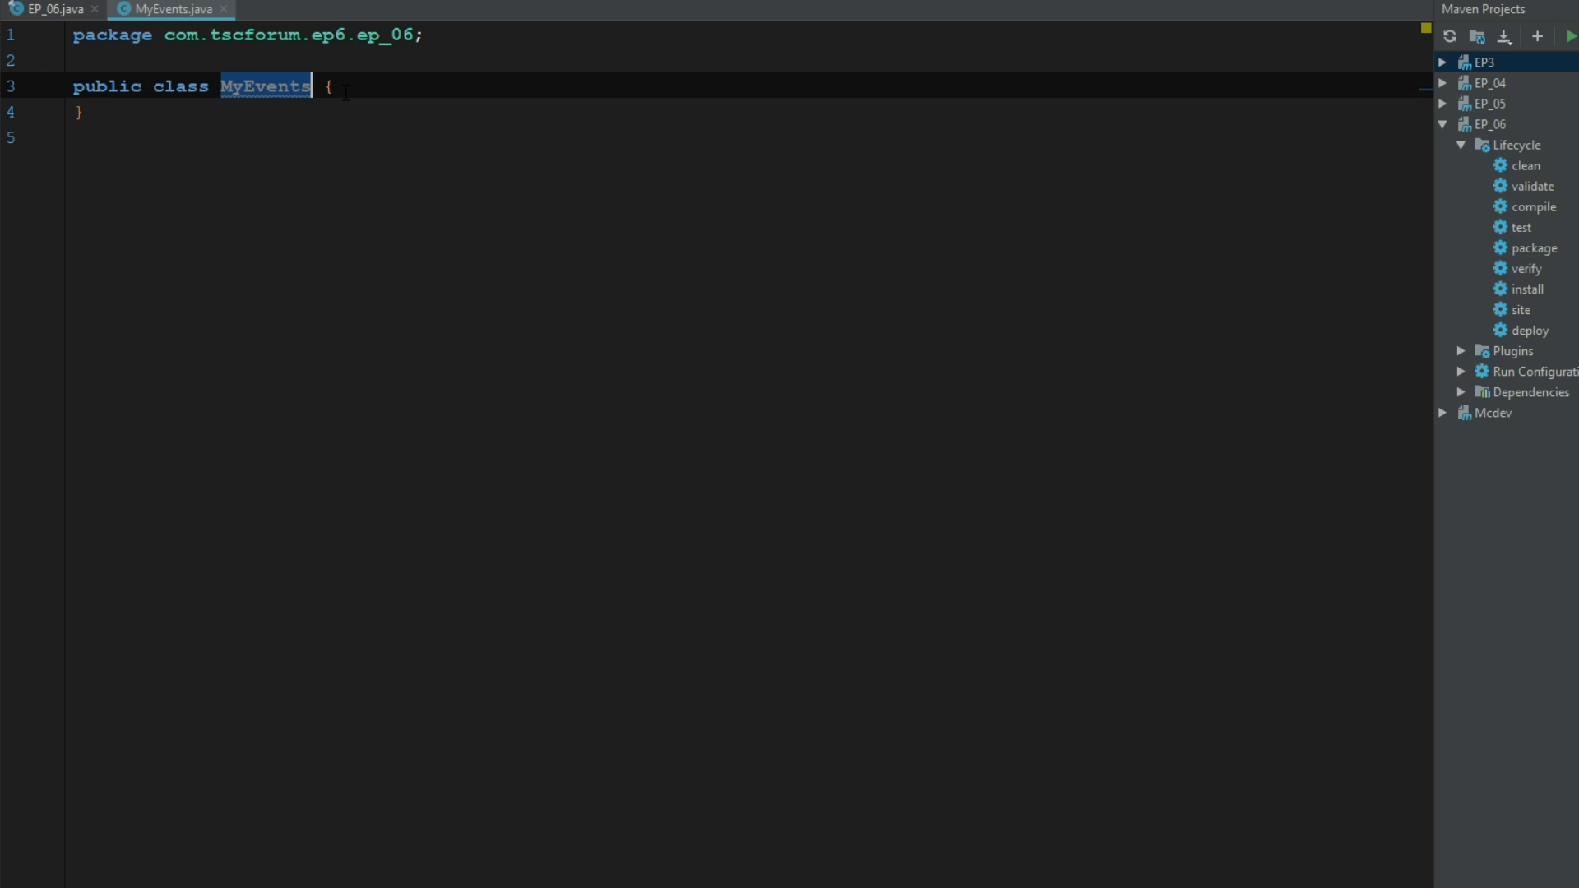
- Make MyEvents implement org.bukkit.event.Listener, importing the Bukkit interface
text(implements \)
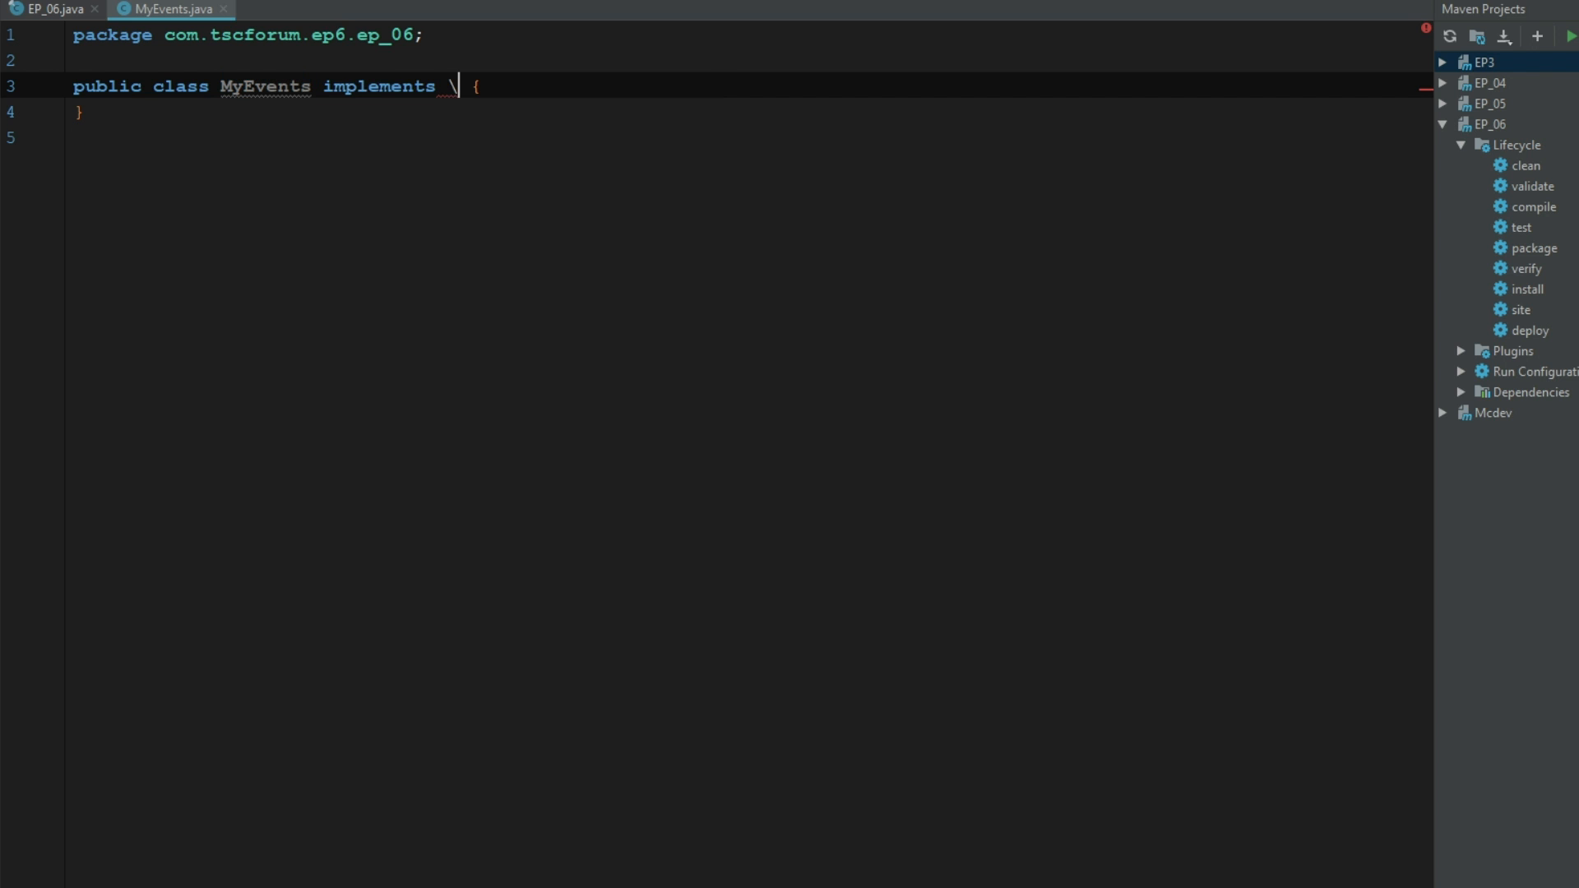
text(Listener)
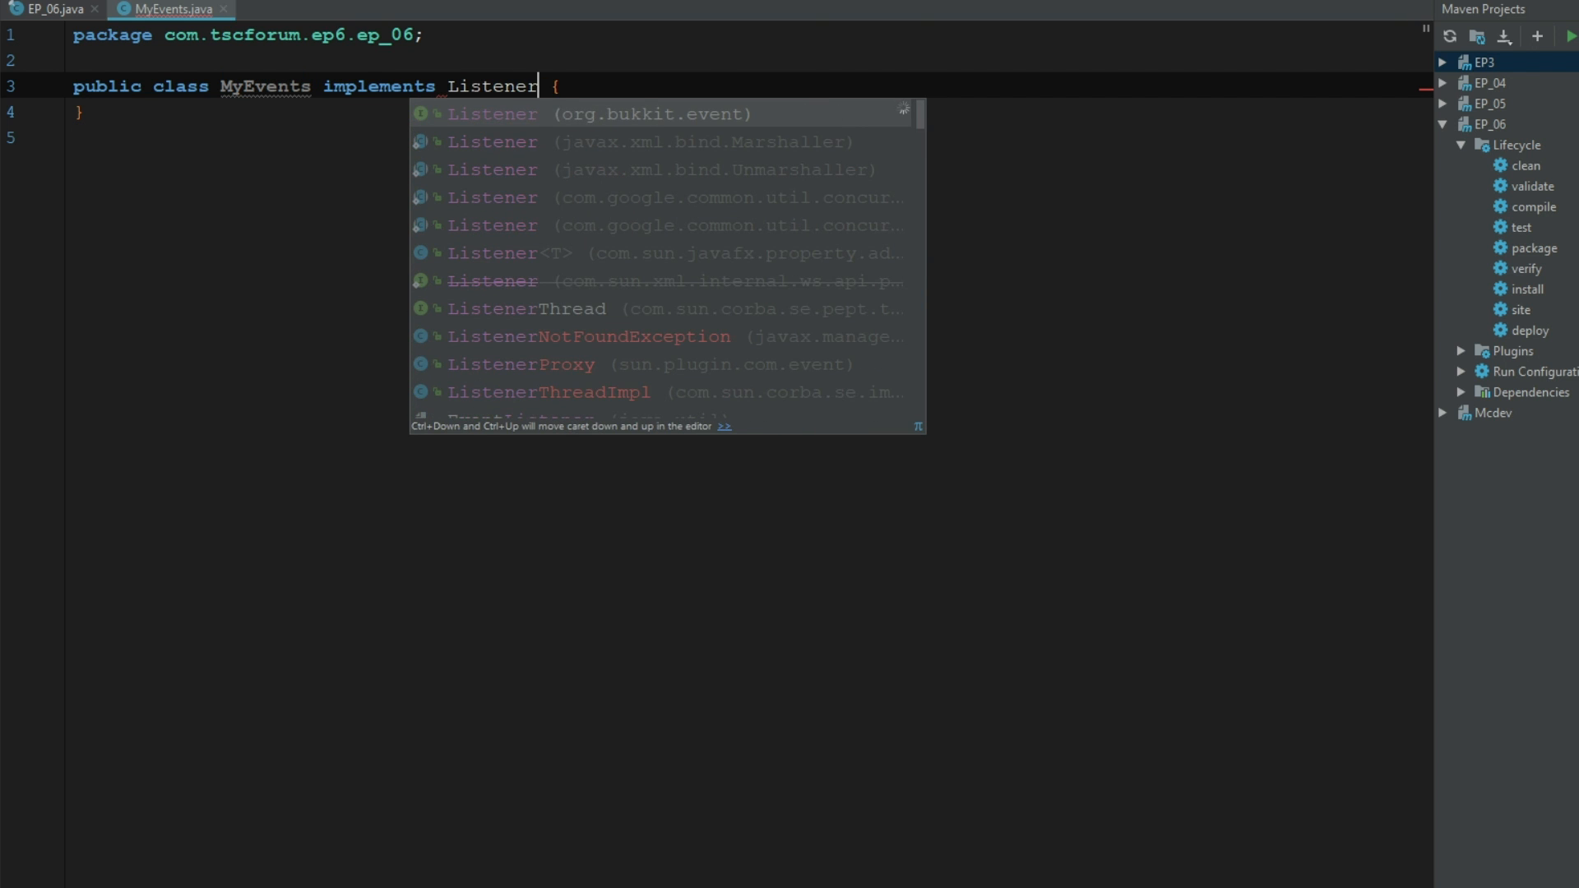
click(492, 113)
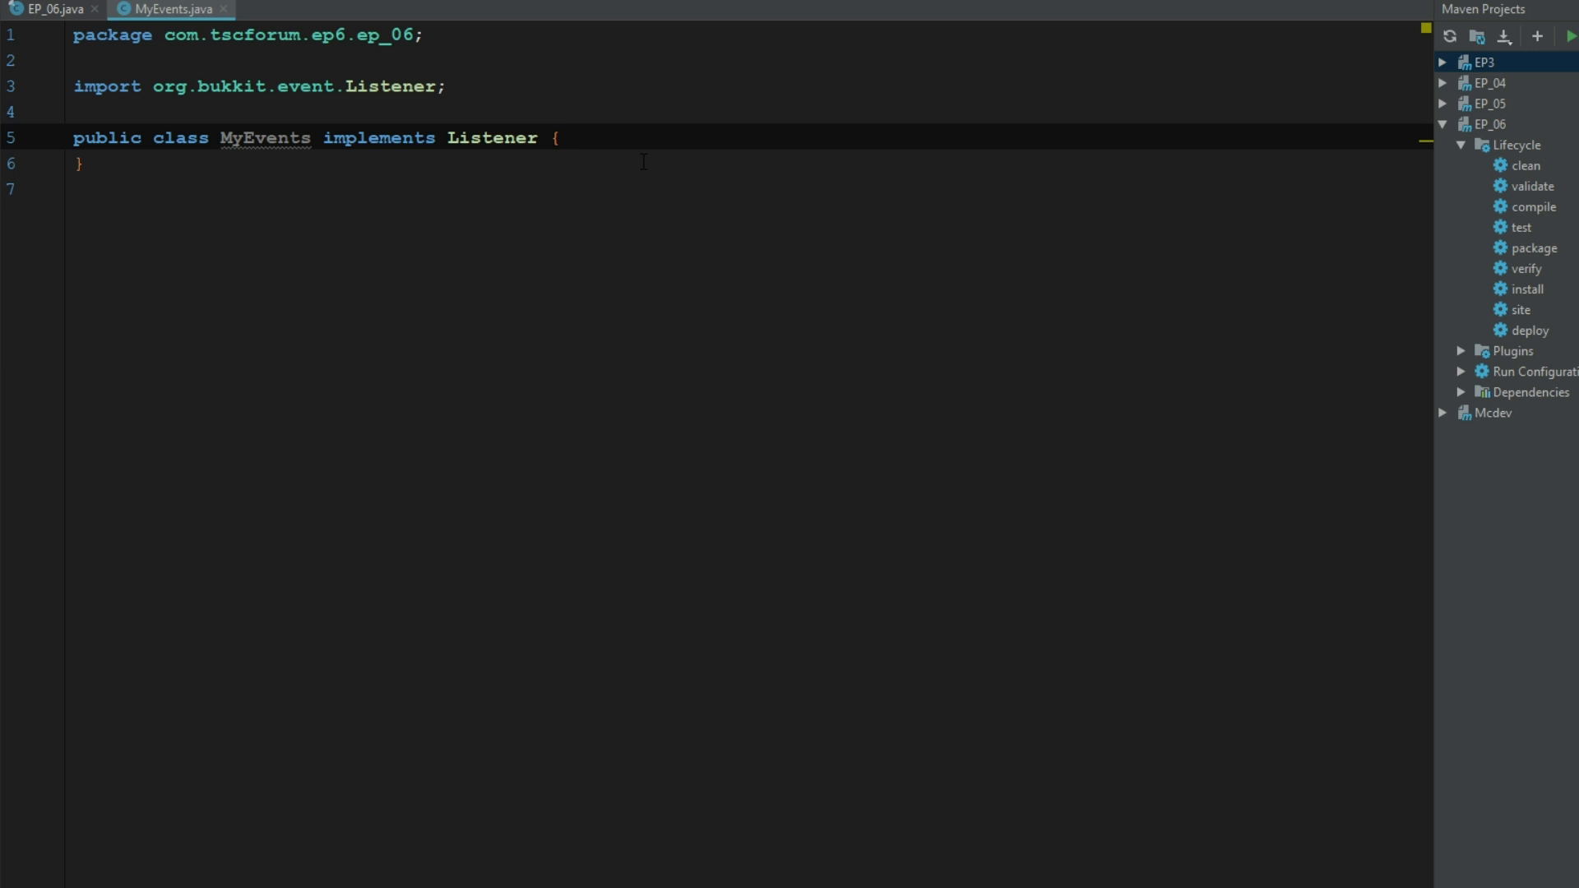
text(@EventHandler)
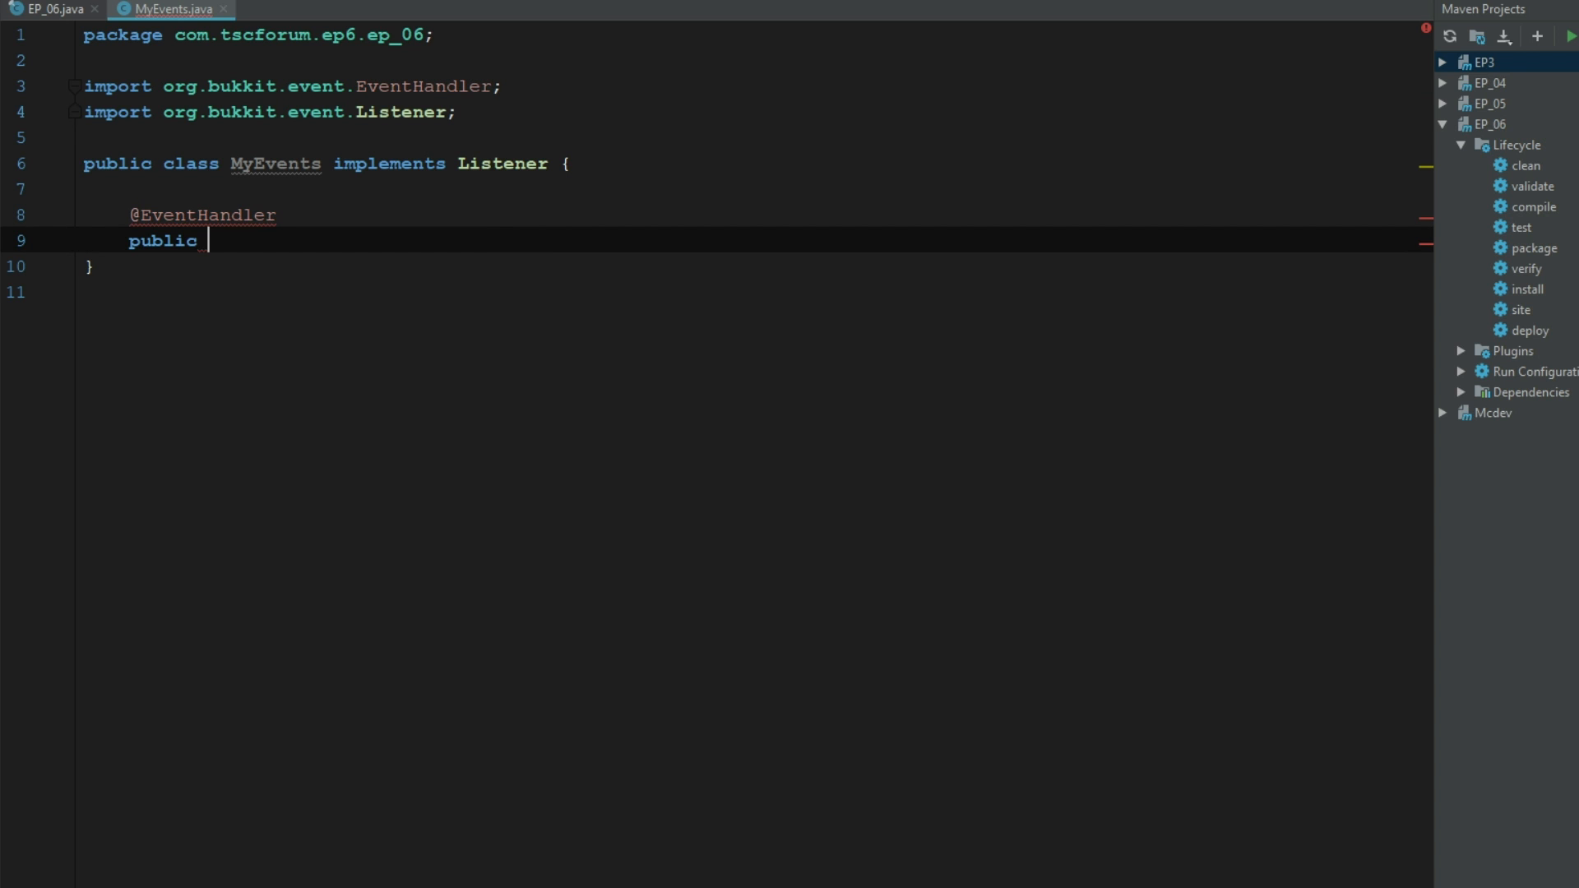
text(void)
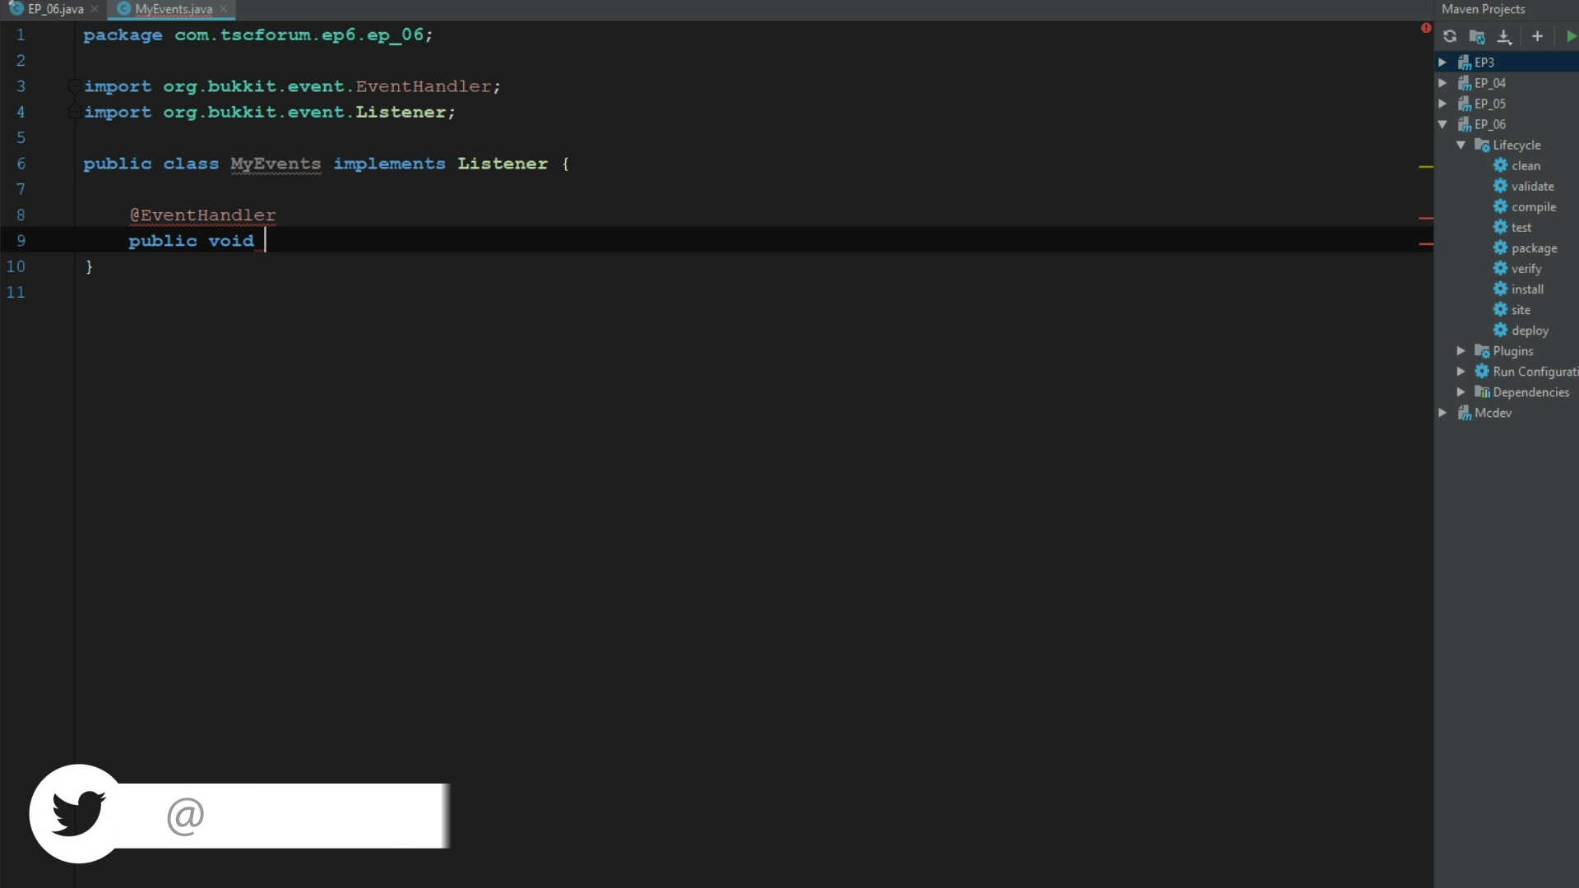
text(onMove())
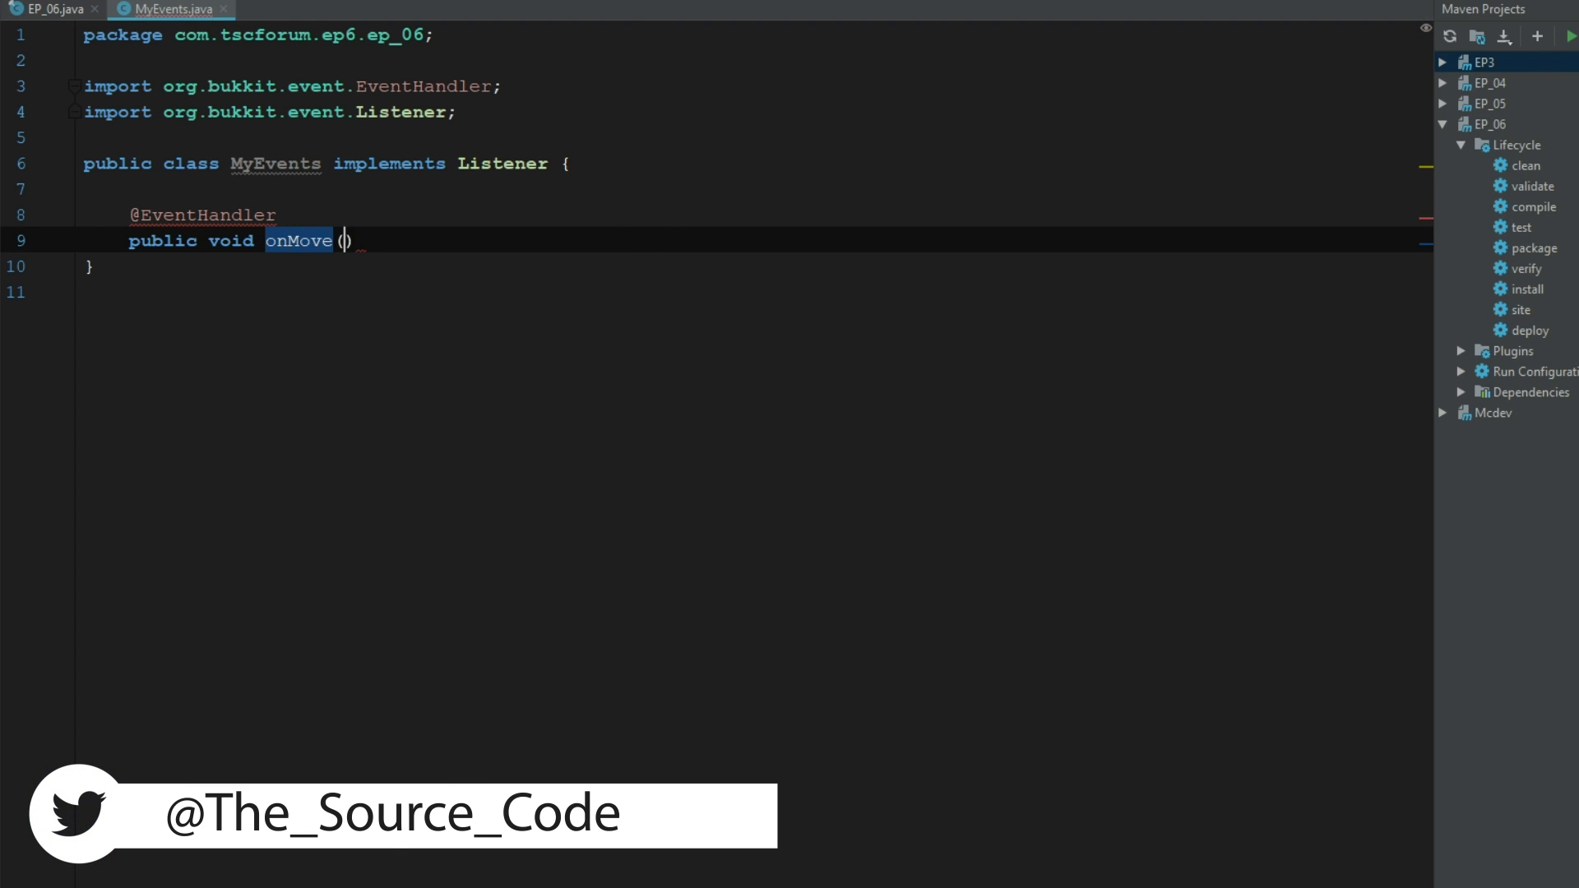
text(PLayer)
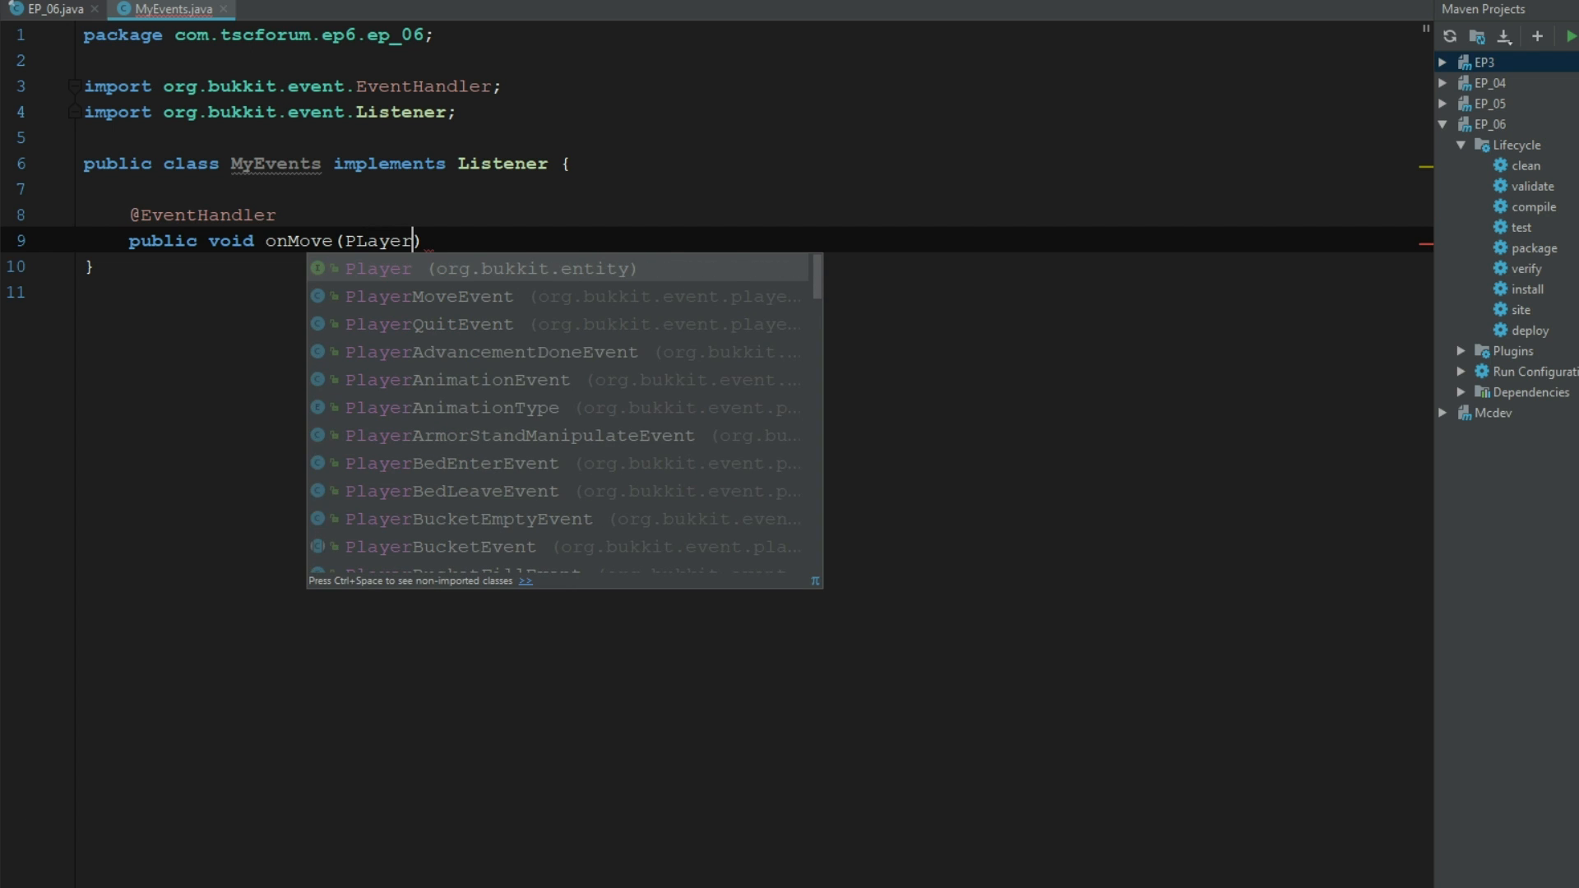
click(428, 296)
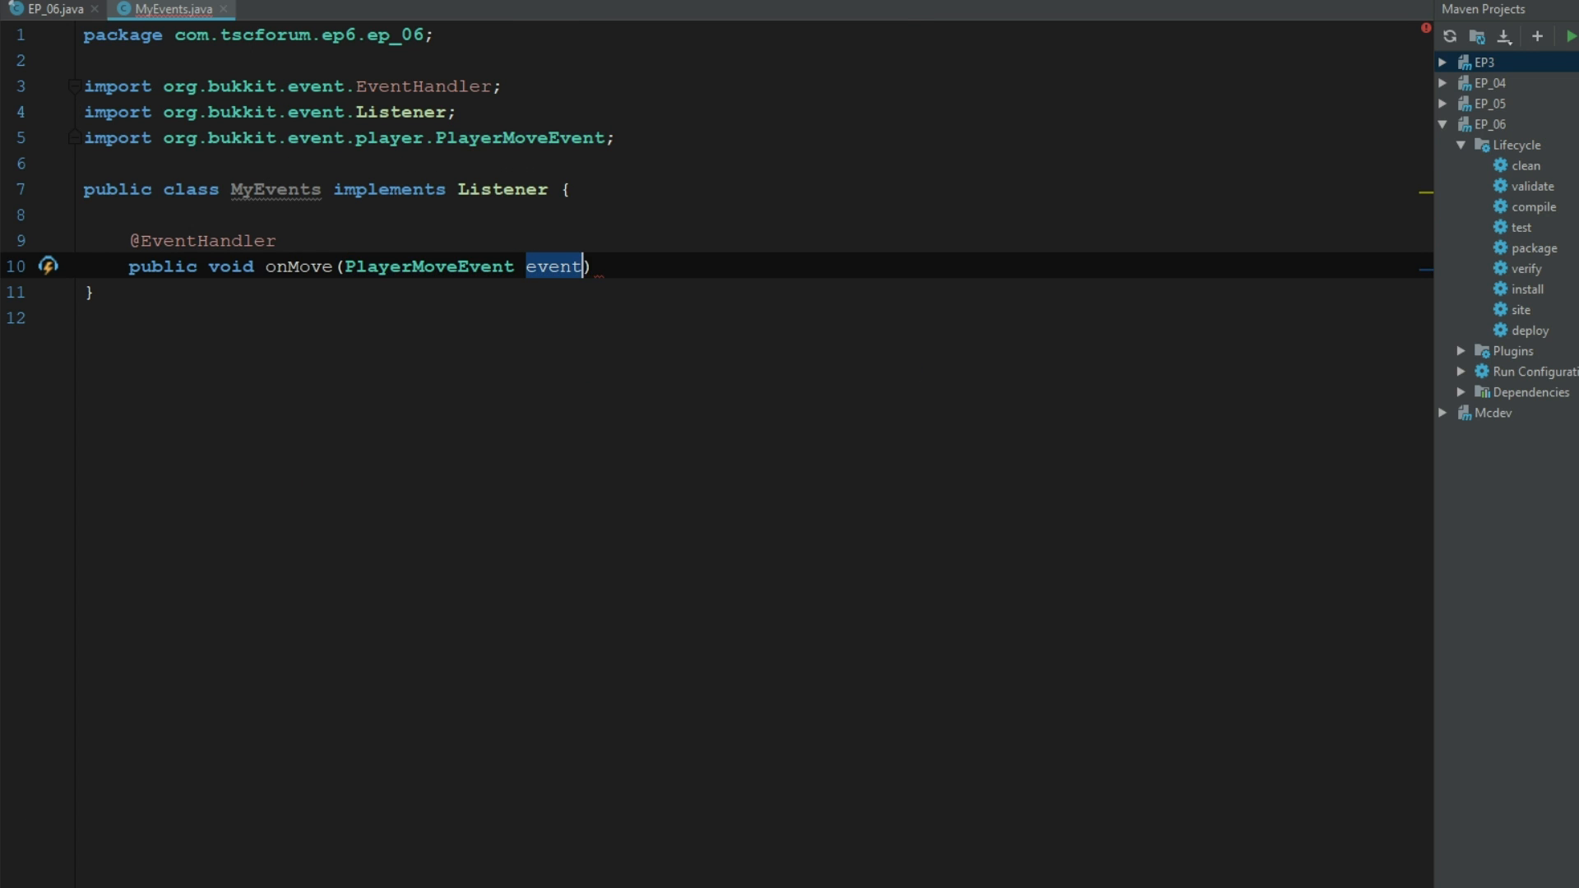
text({)
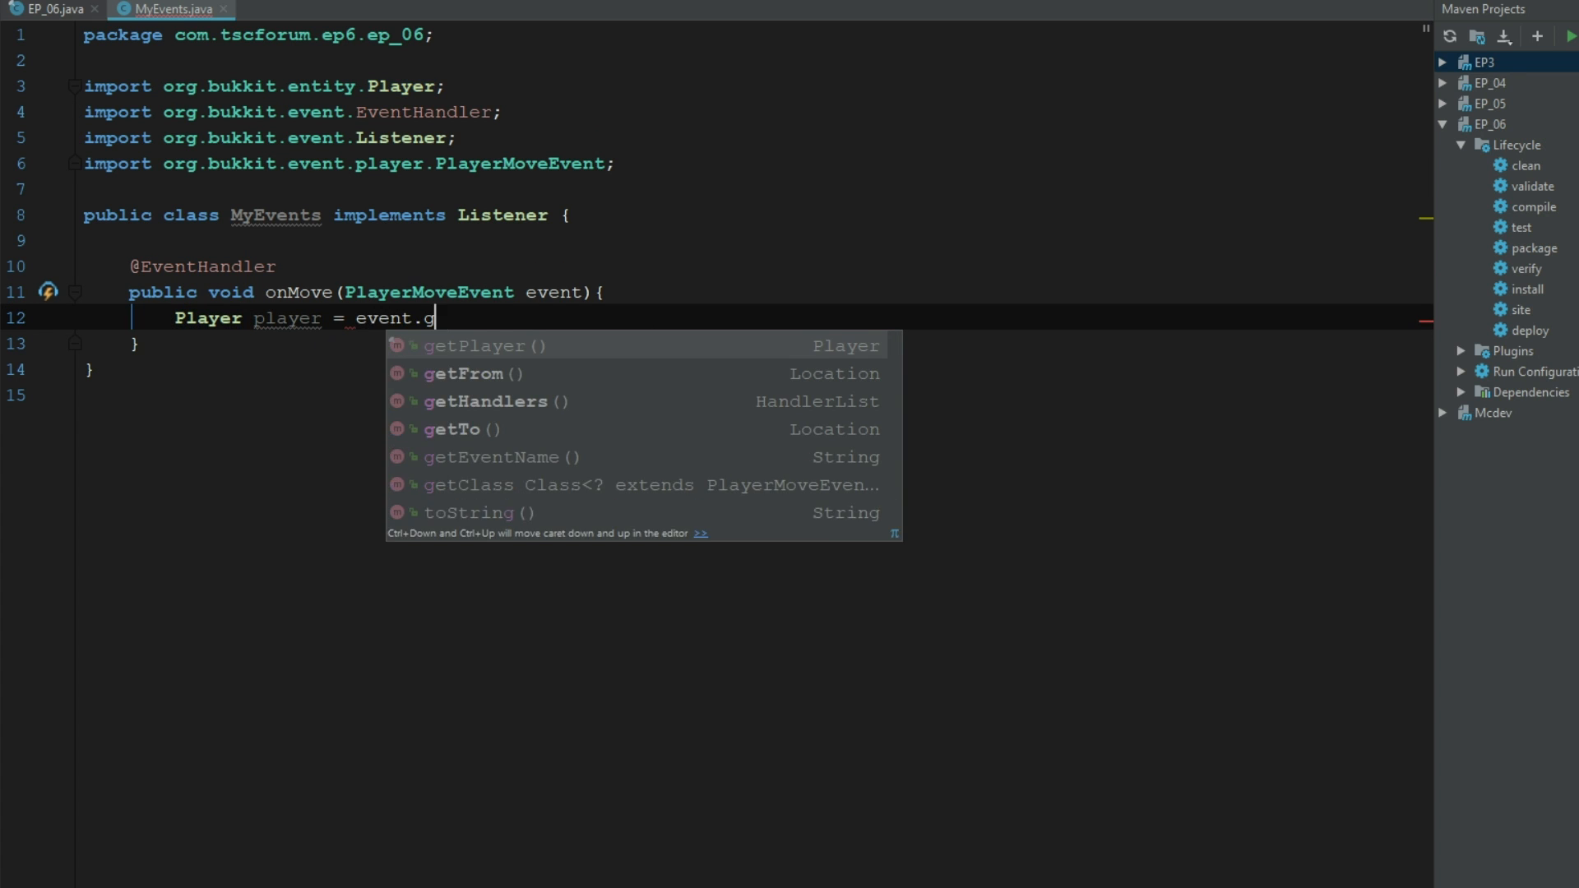
click(484, 344)
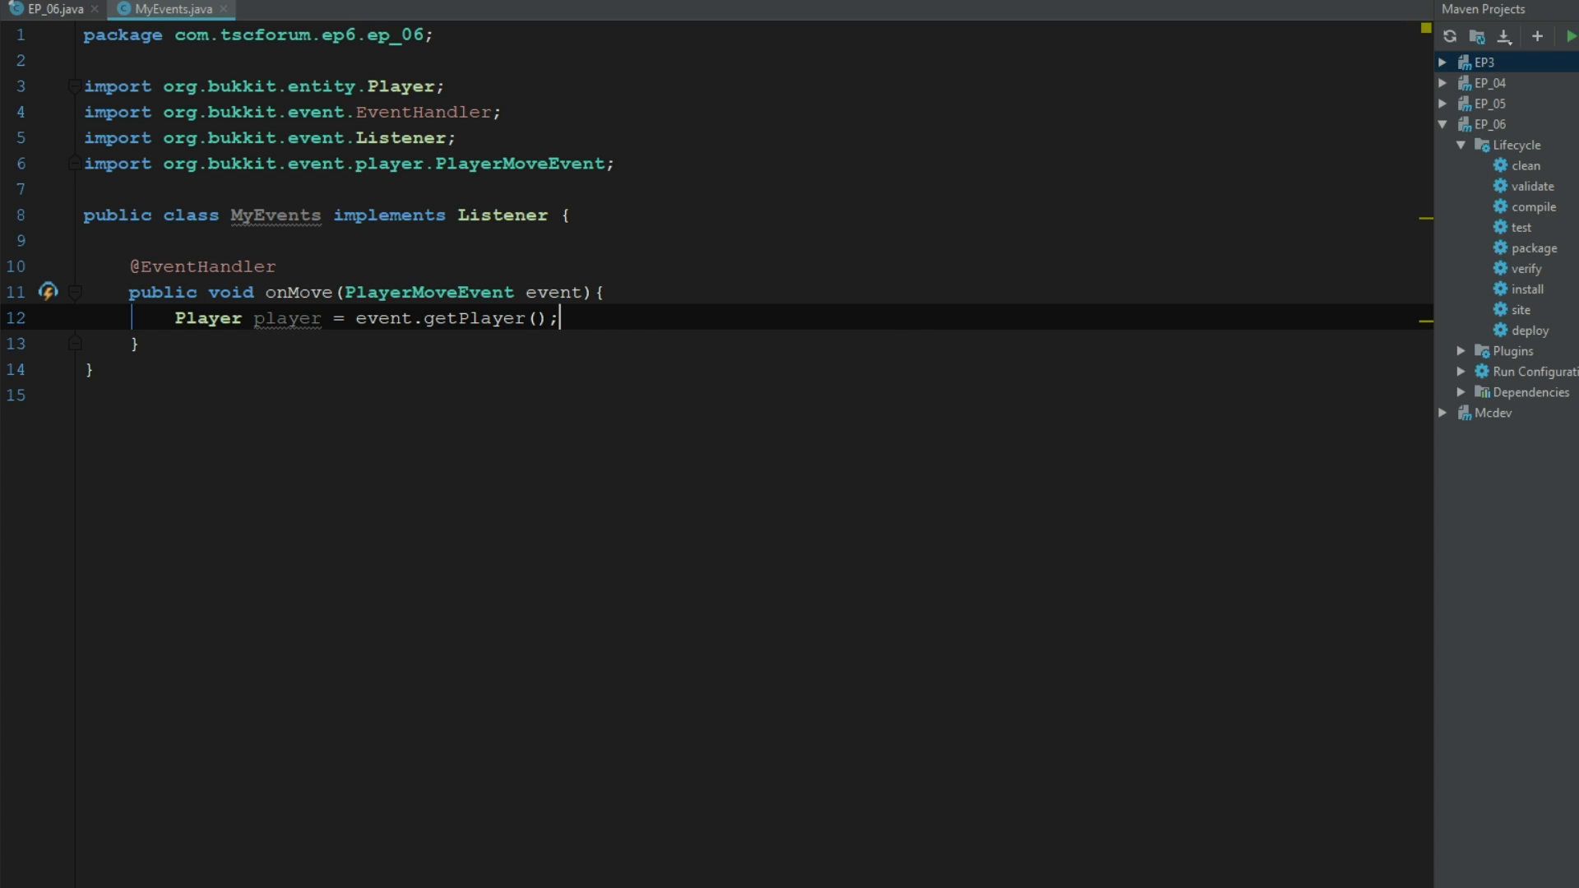
- Add player.sendMessage(ChatColor.GREEN + "You are moving..."), changing the colour from RED to GREEN
double_click(384, 317)
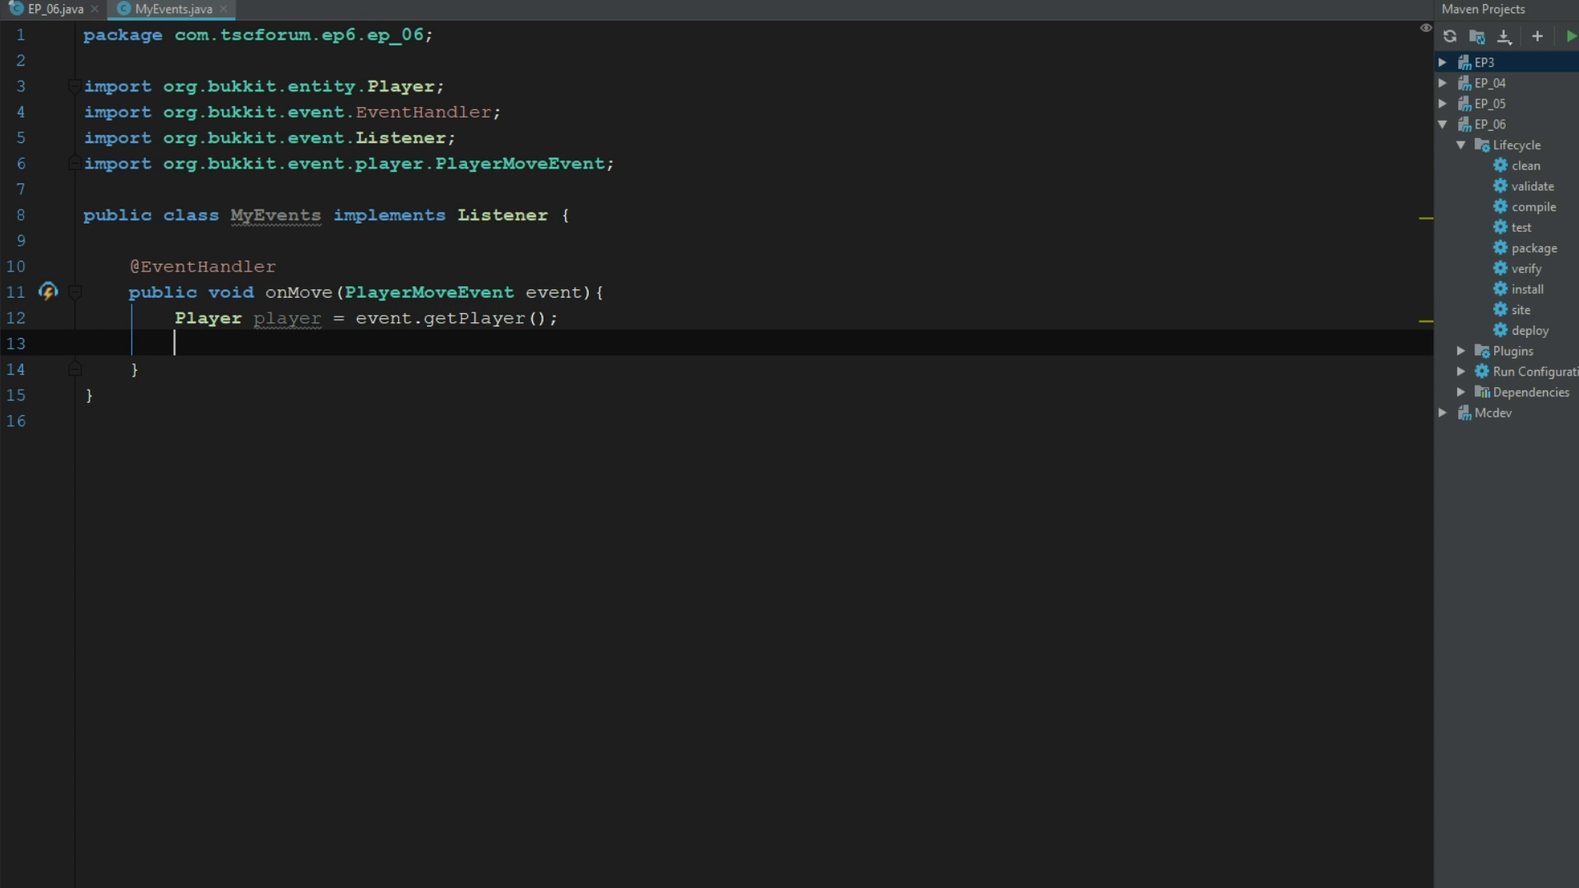
text(player.sendMessage(ChatColor.RED );)
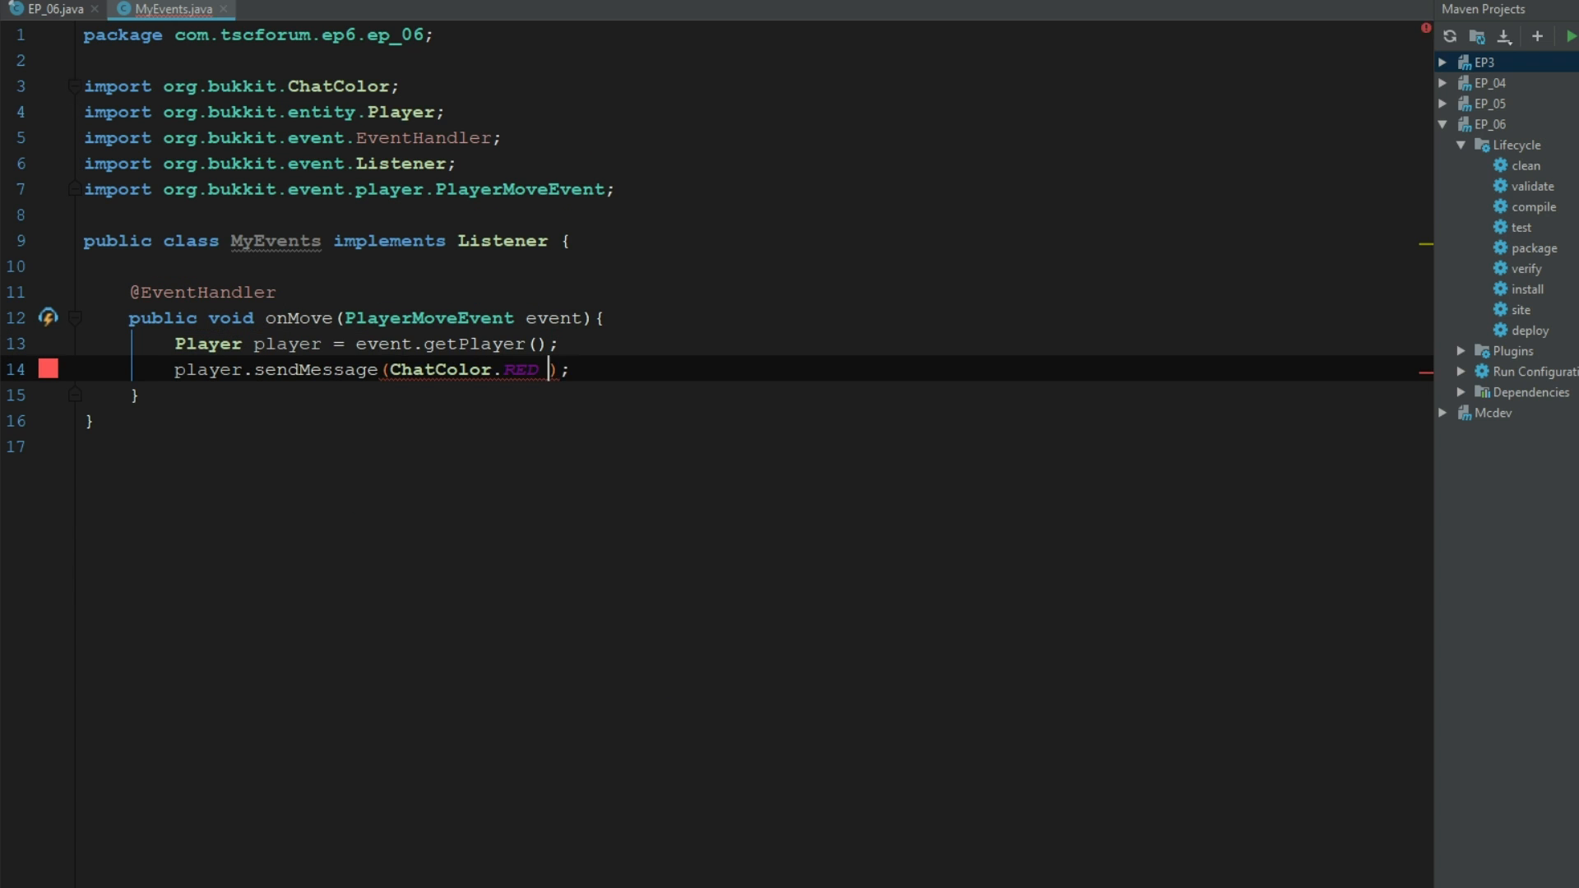
text(+ "You are")
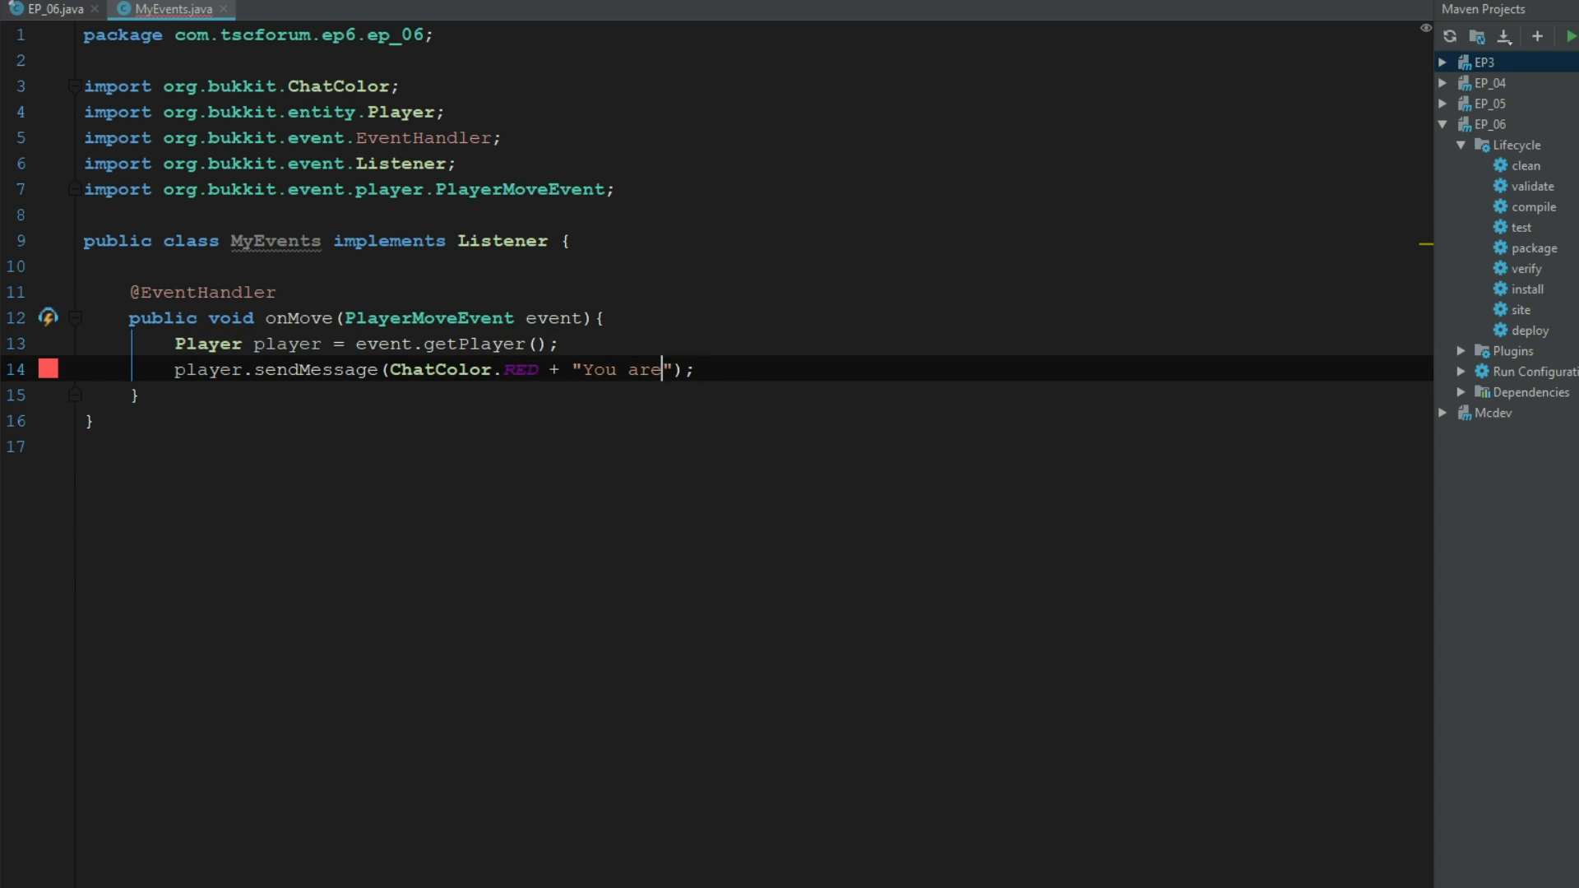
text(moving..)
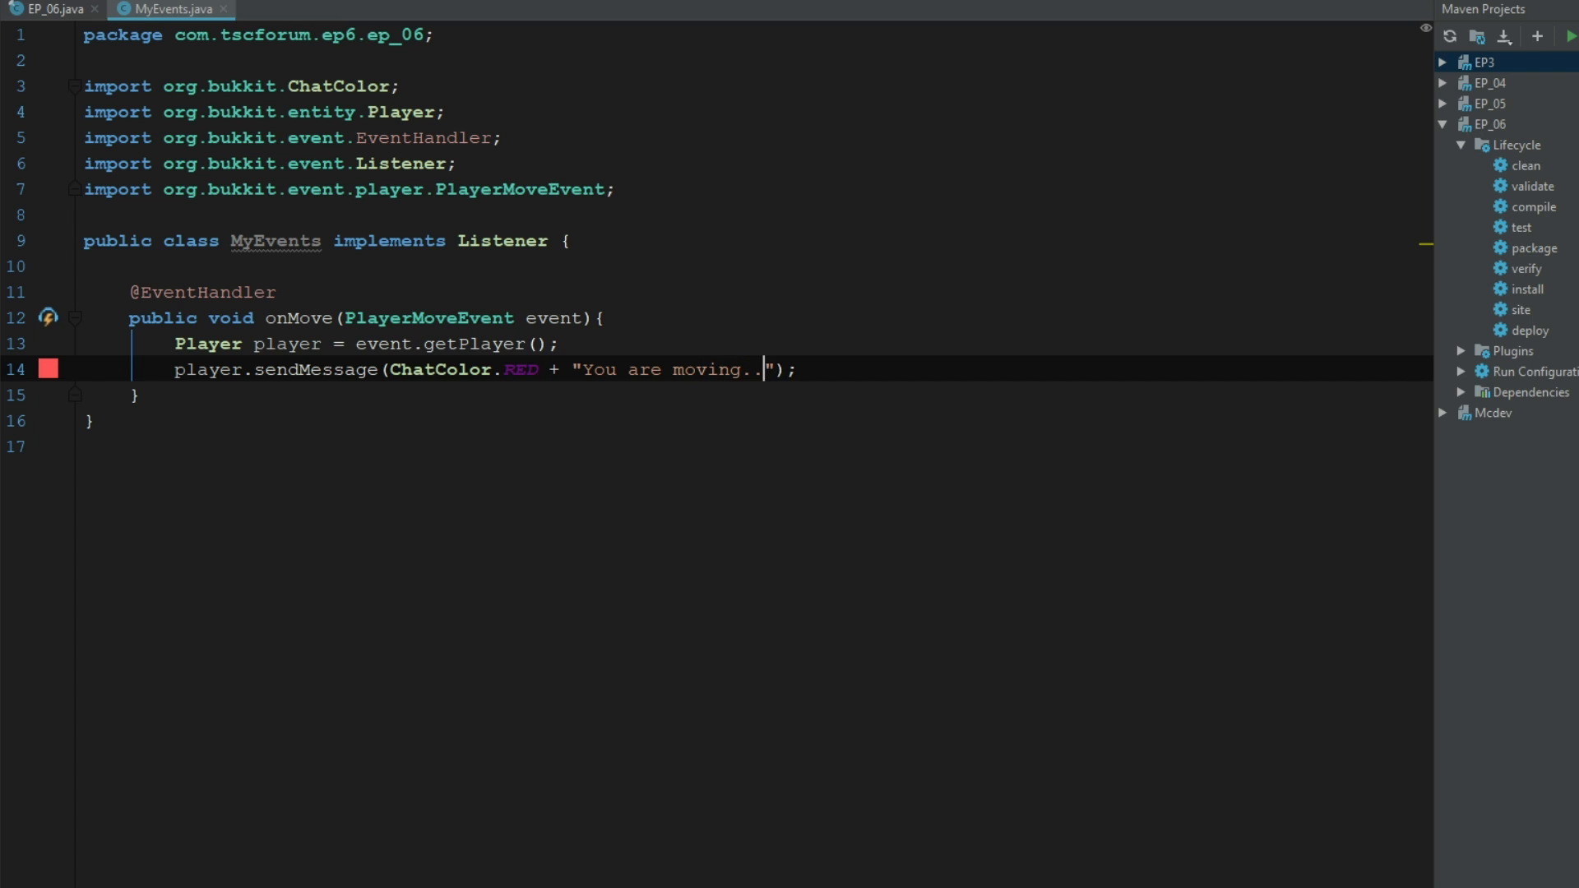
double_click(521, 371)
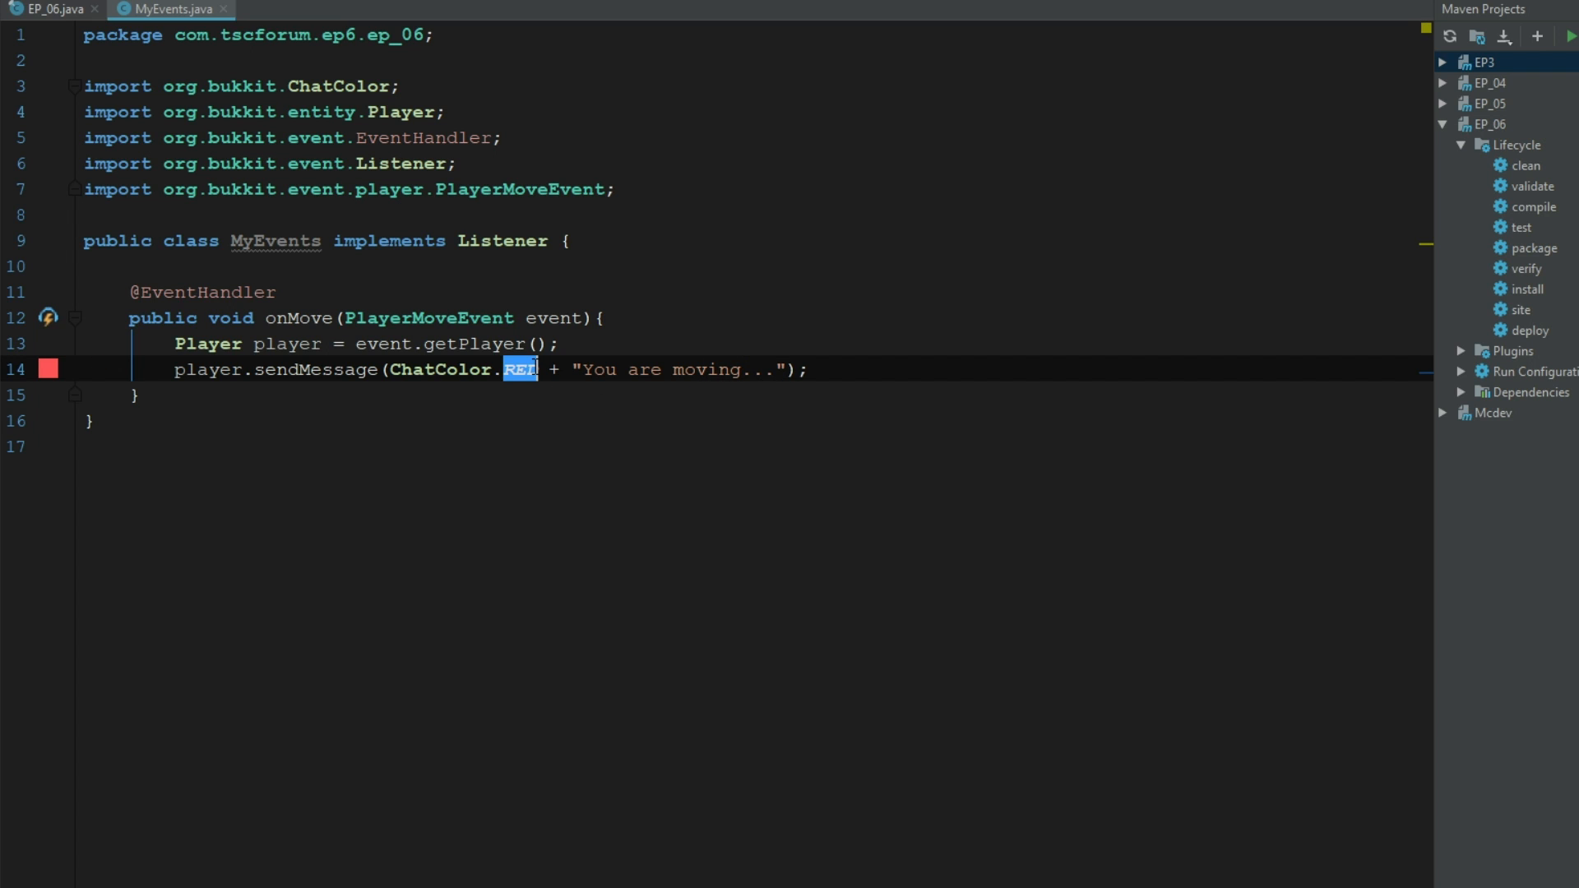
text(GREEN)
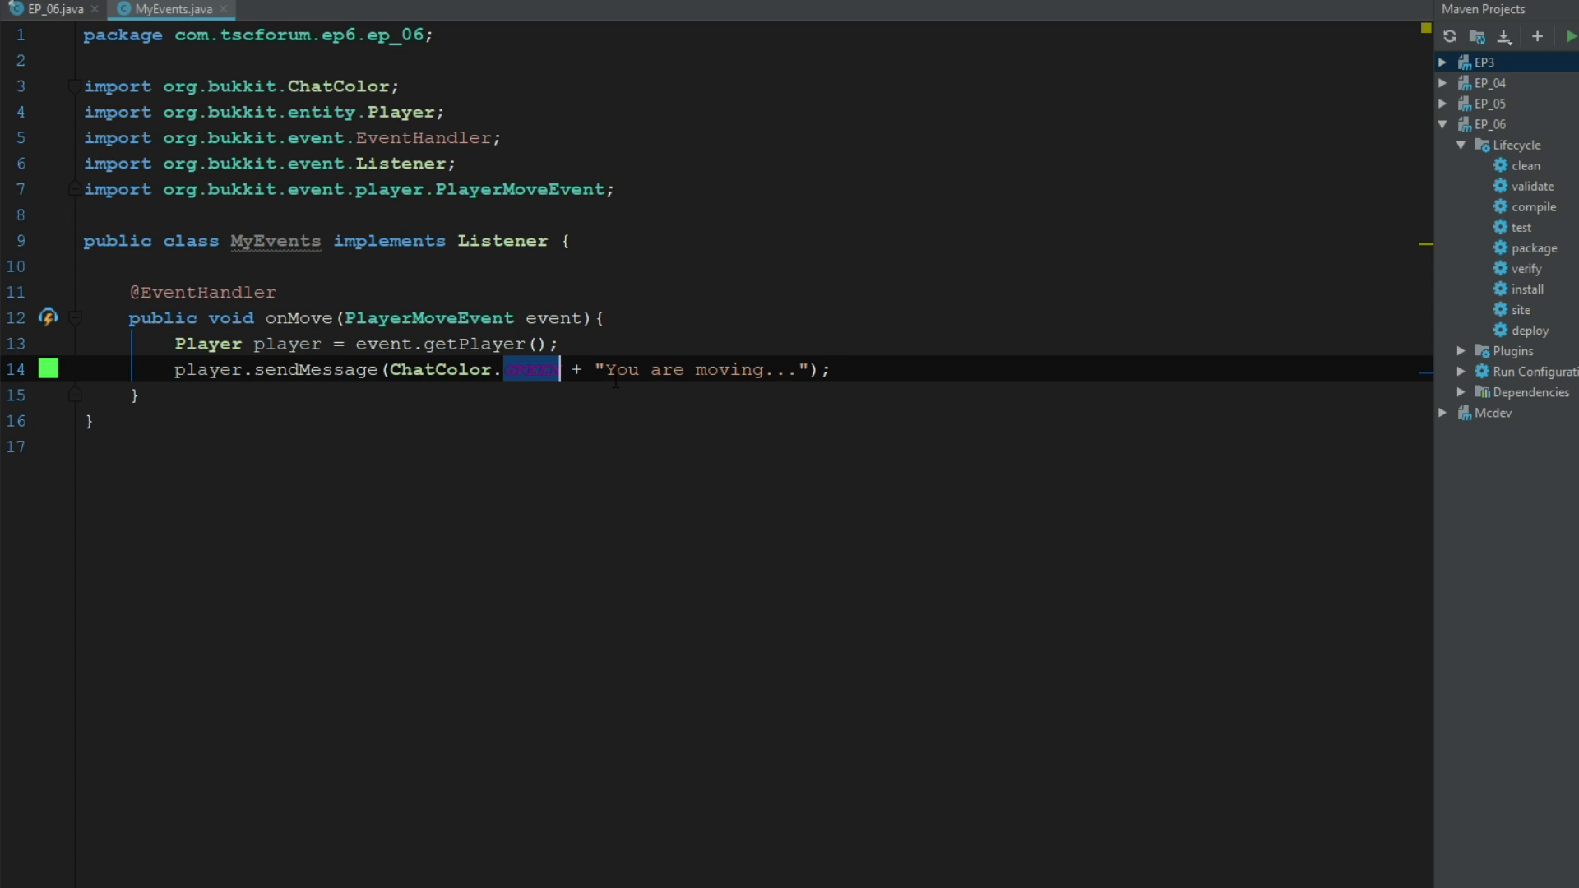
- In EP_06 onEnable, write this.getServer().getPluginManager().registerEvents(new MyEvents(), this)
click(51, 10)
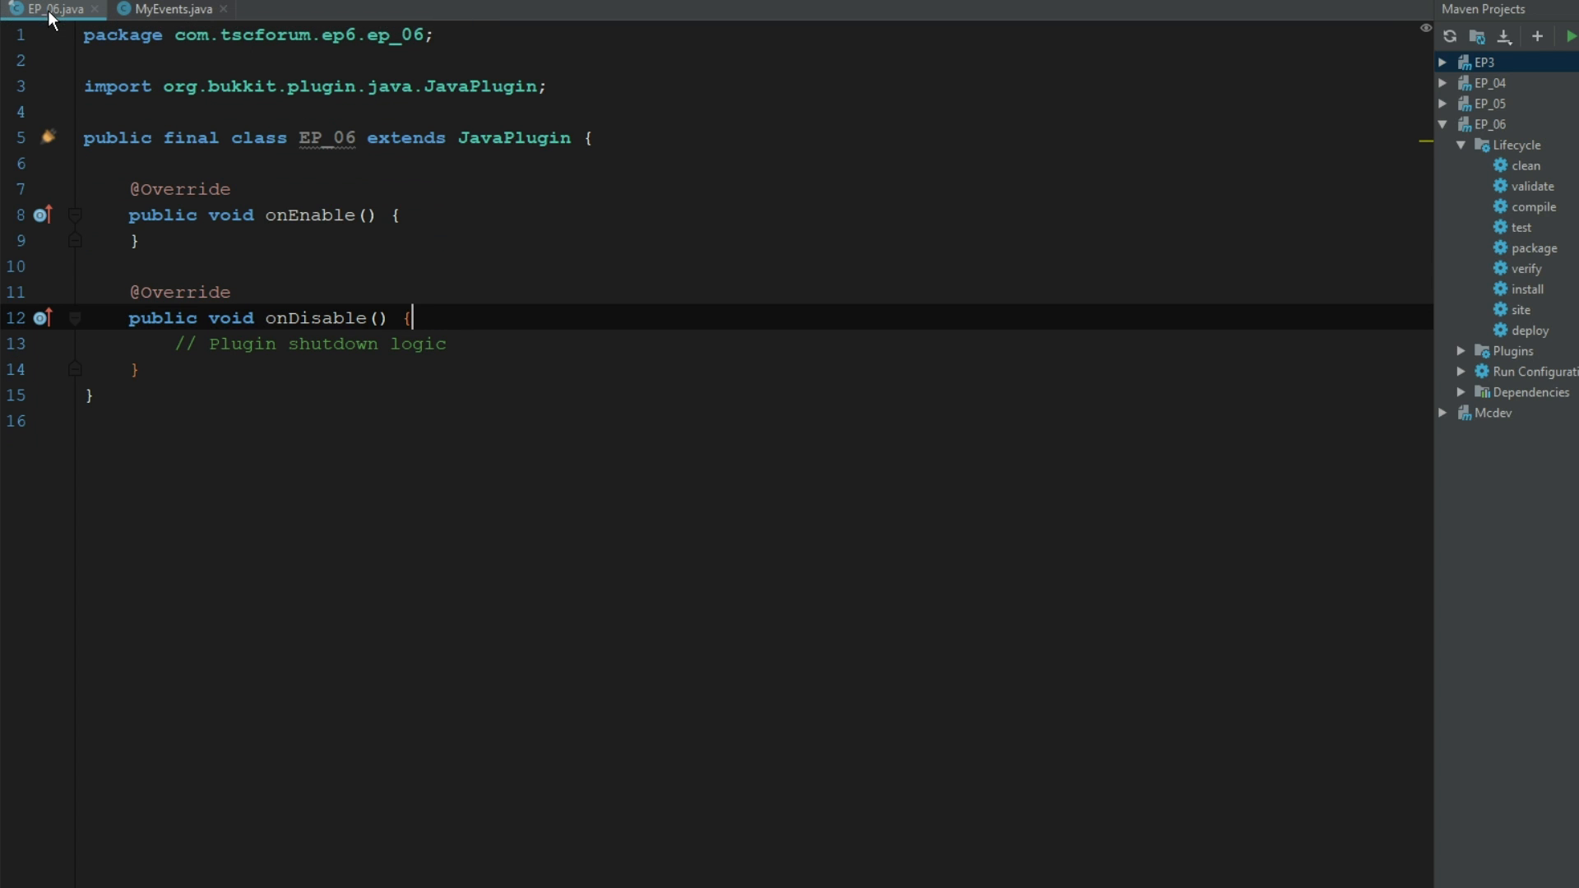
click(398, 214)
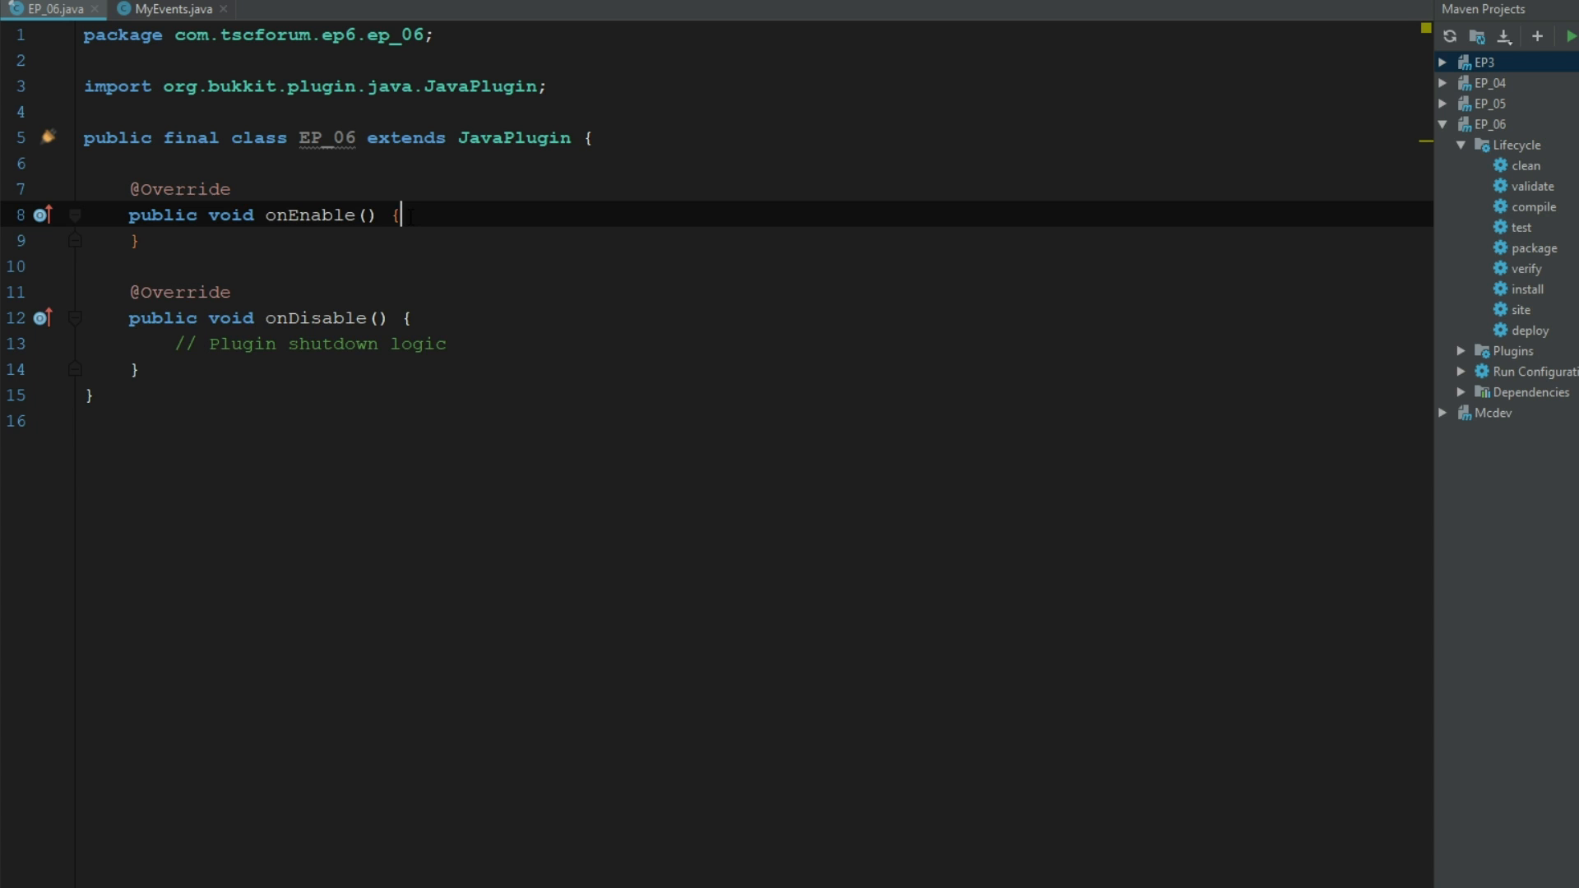
text(this)
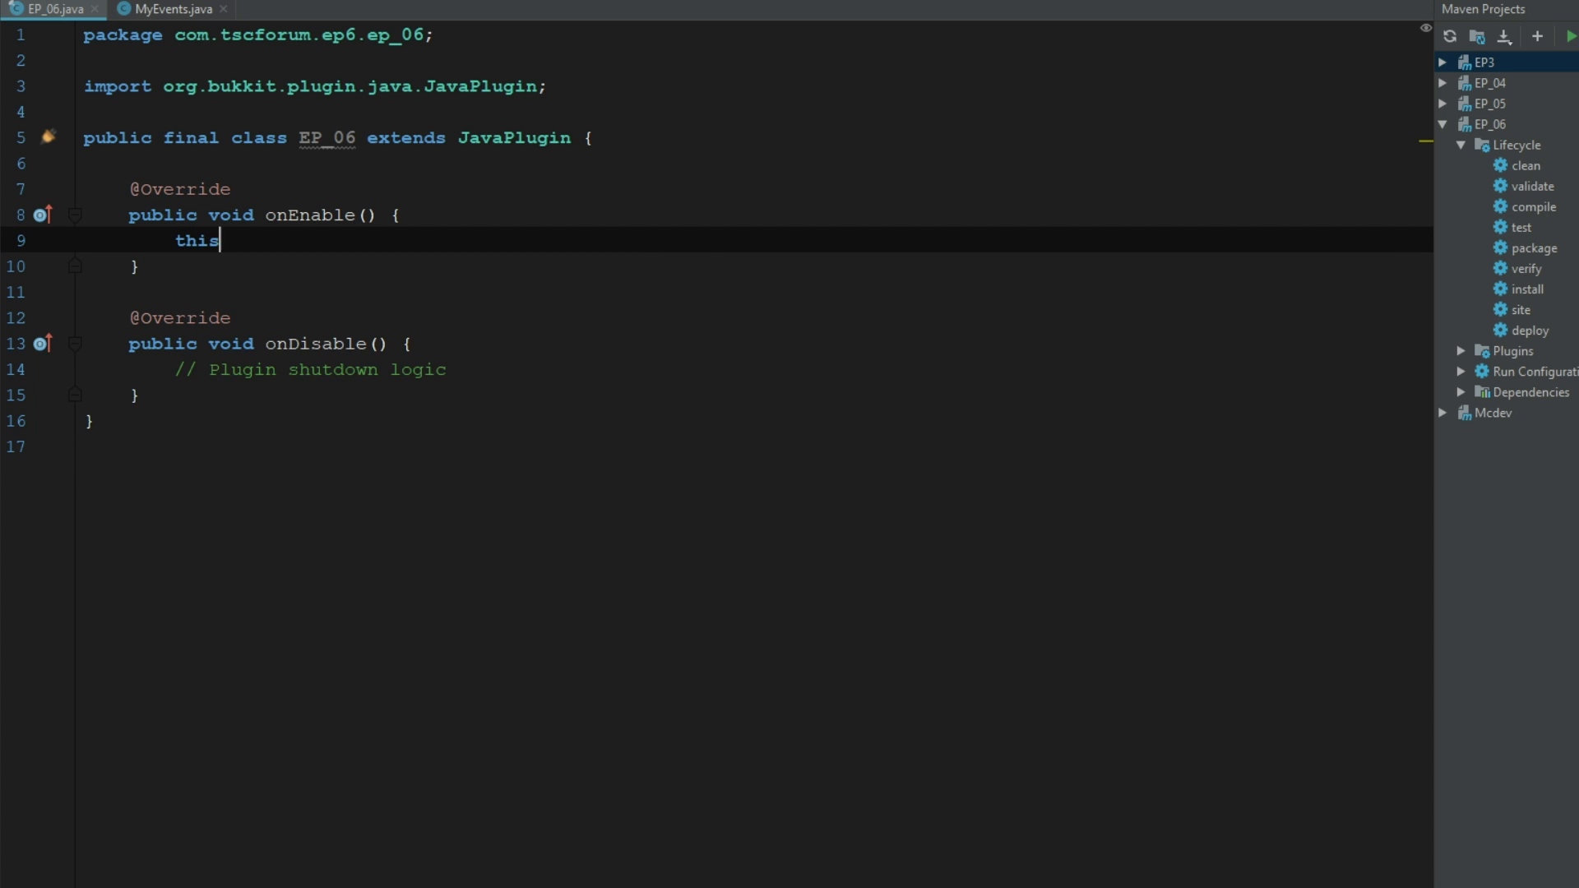
text(.getServer()./)
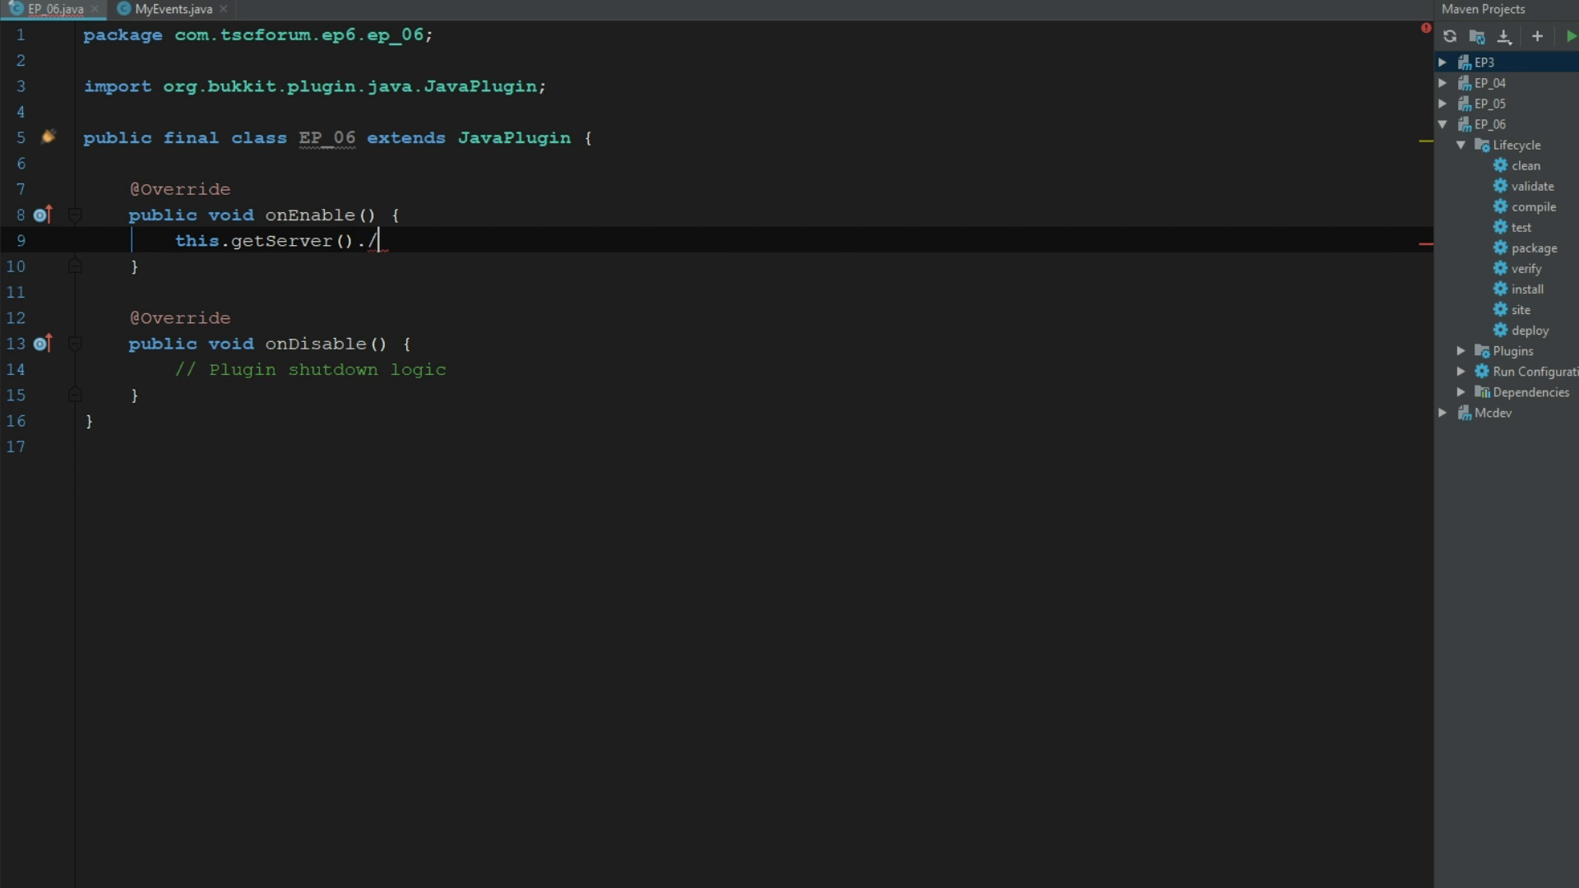
text(getPluginManager().registerEvents(t);)
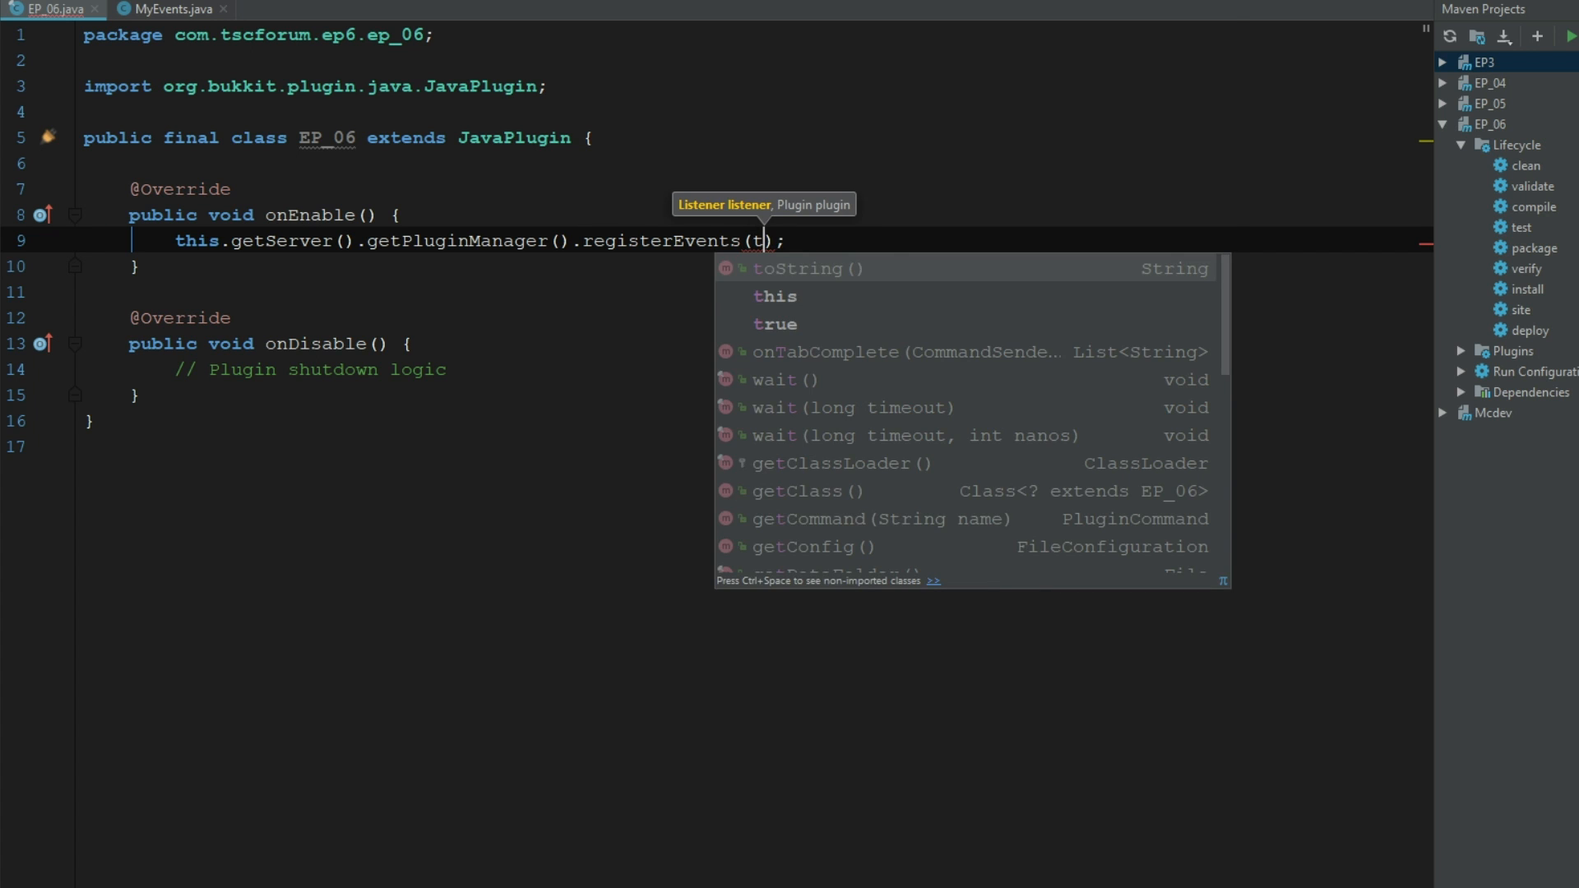
text(new MyEvents(), this)
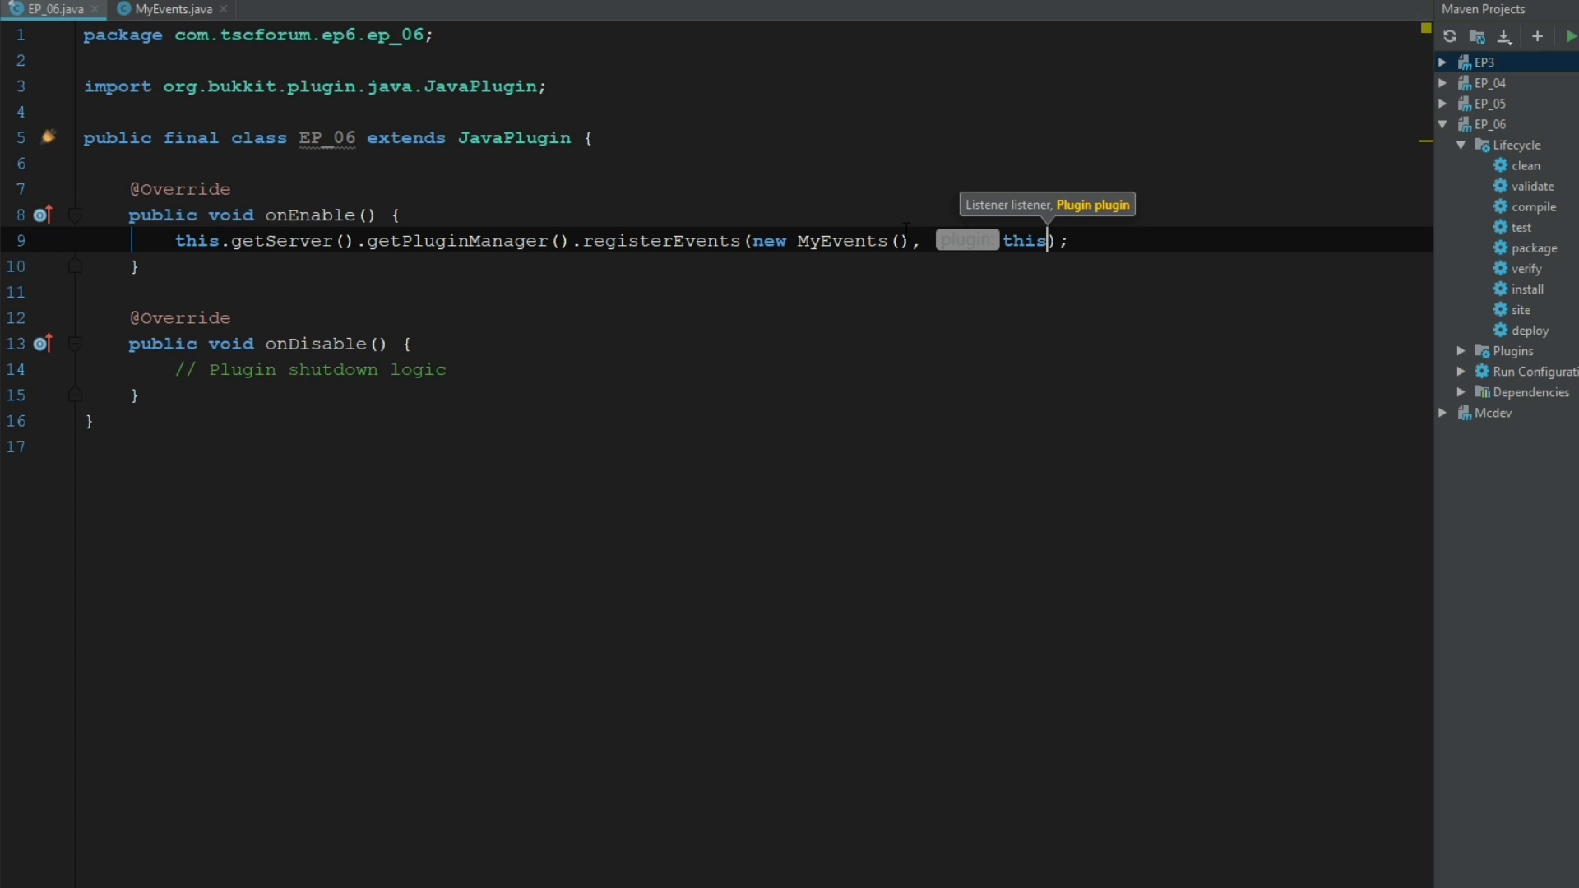
double_click(825, 240)
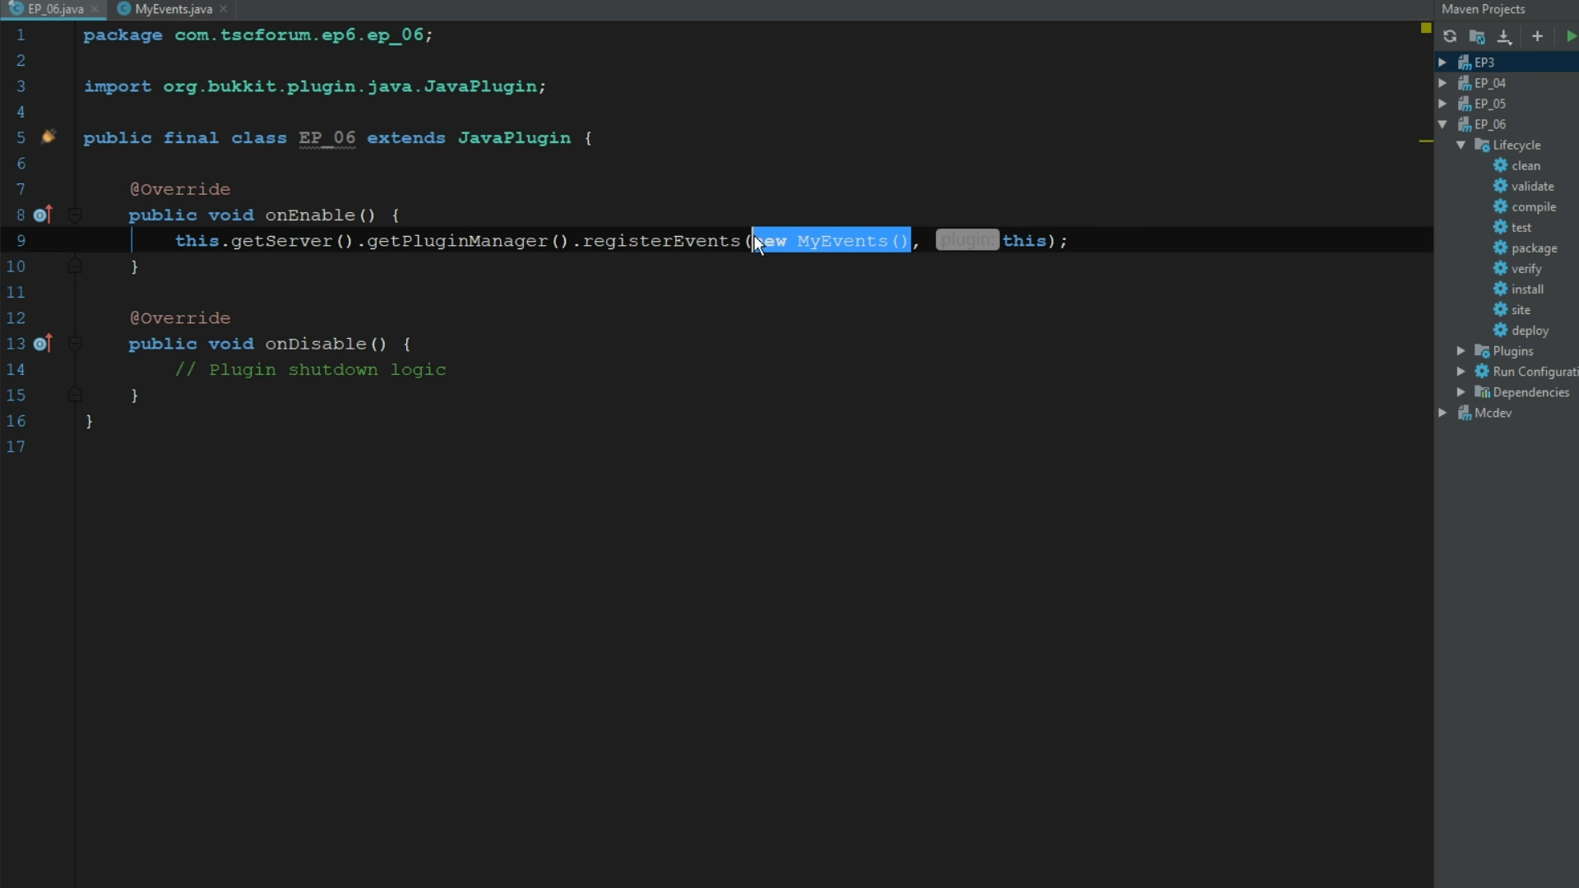
key(Enter)
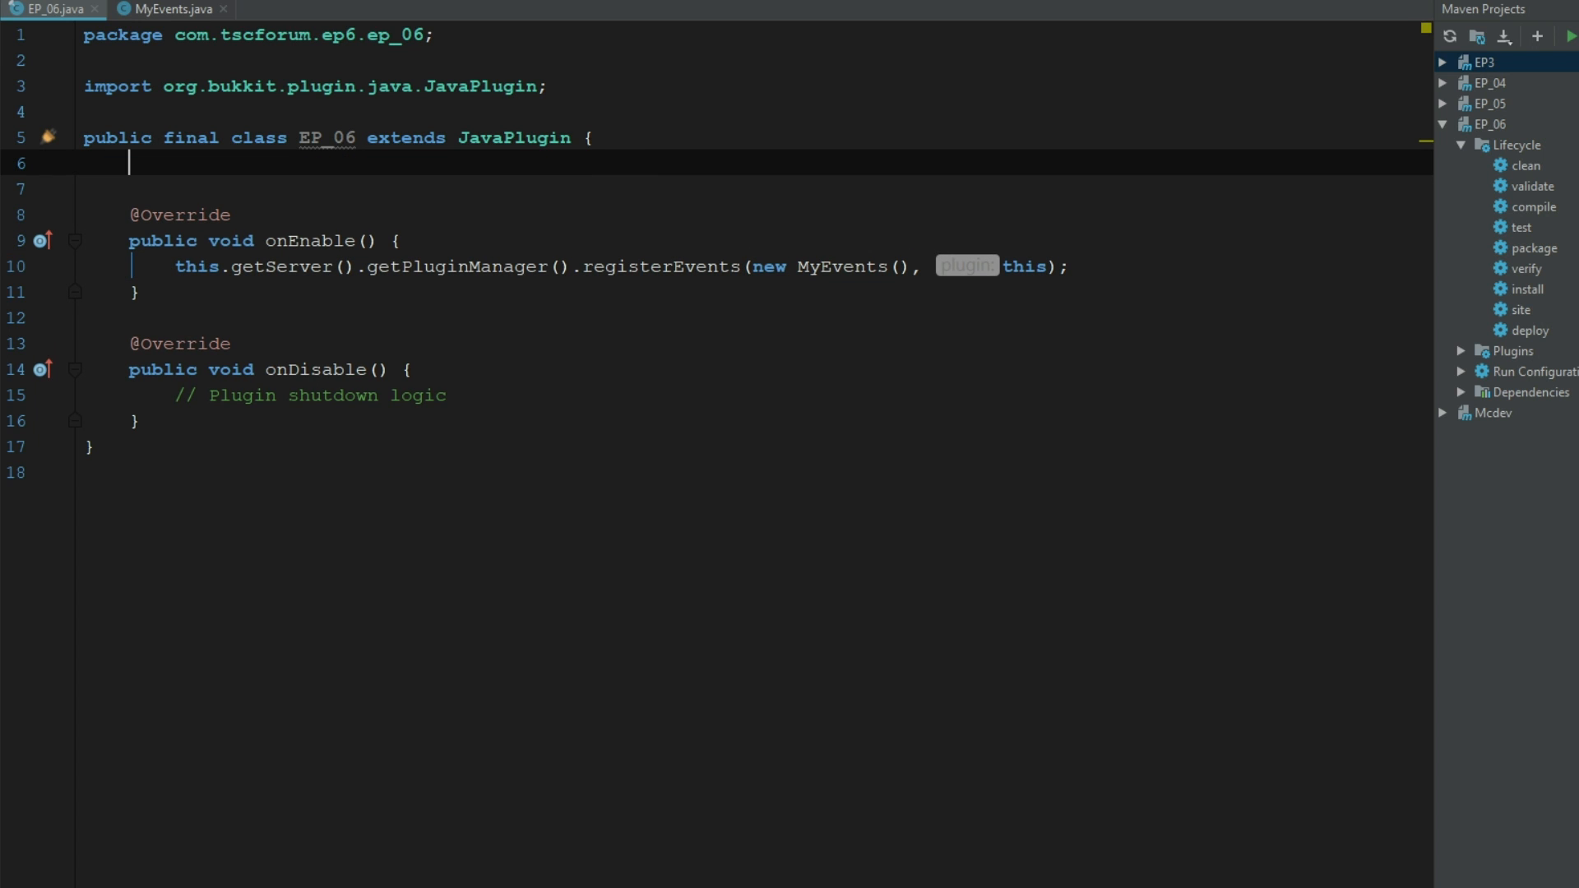
- Add field MyEvents myEvents = new MyEvents(), pass myEvents to registerEvents, and run Maven install
text(MyEvents myEvents =)
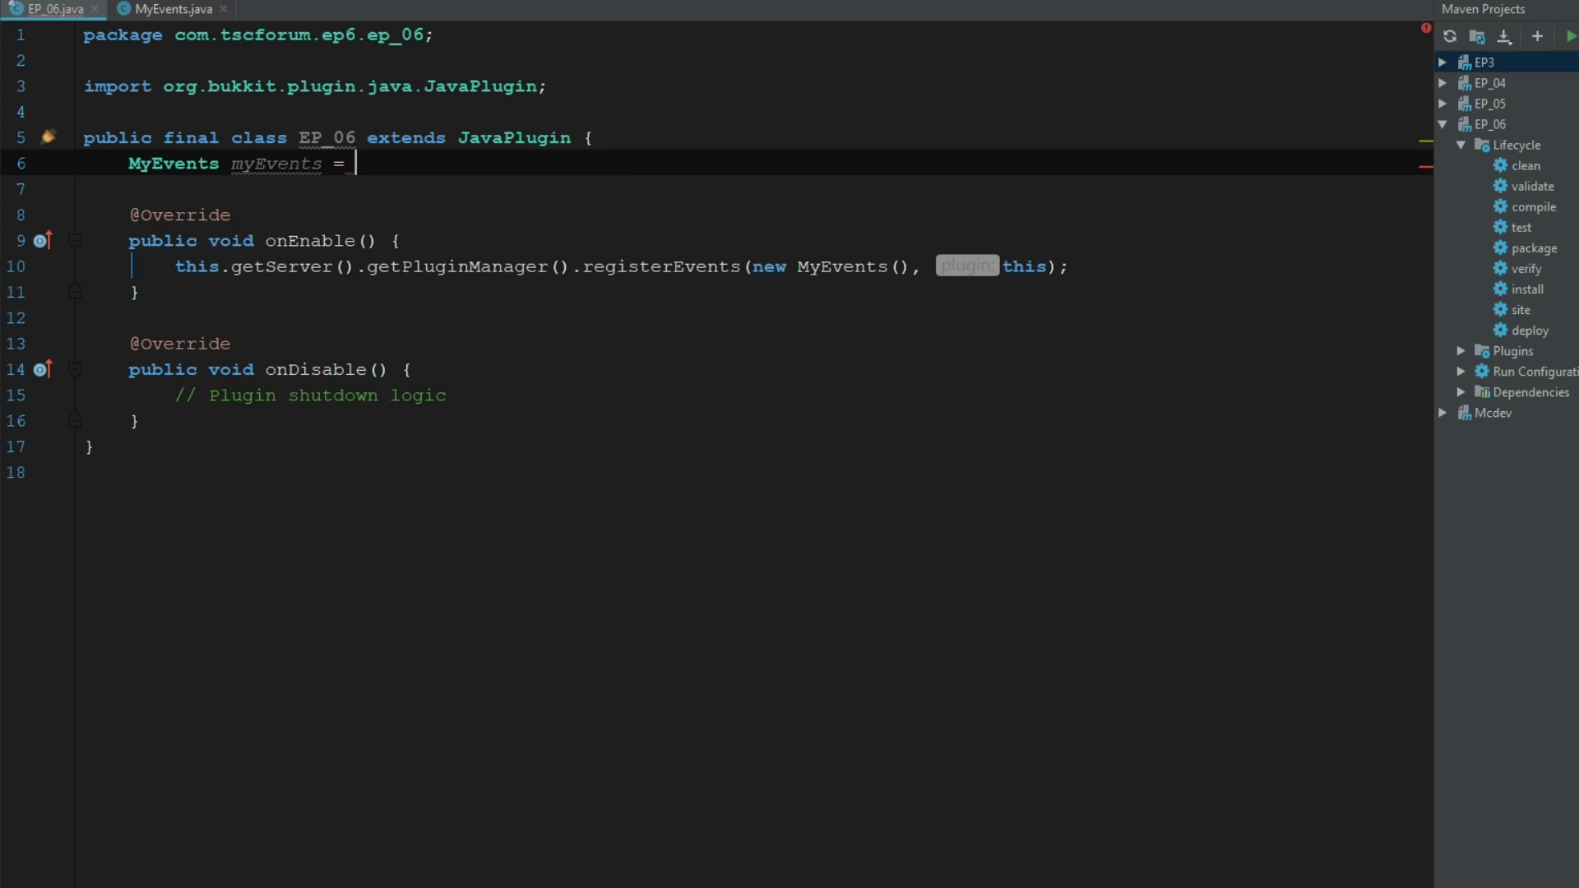
text(new MyEvents();)
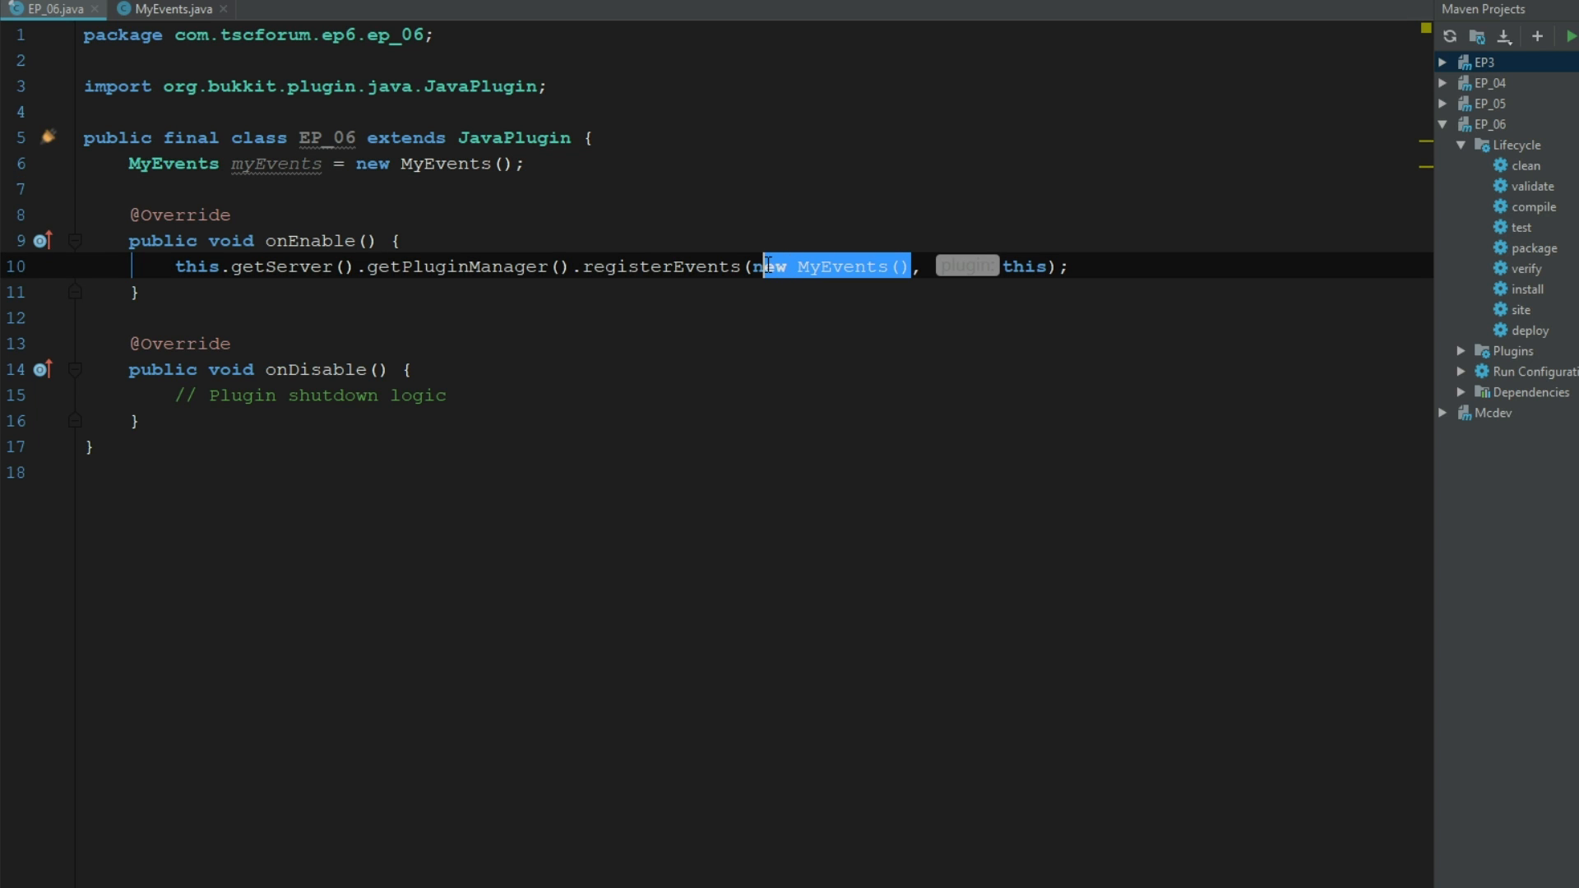
text(mye)
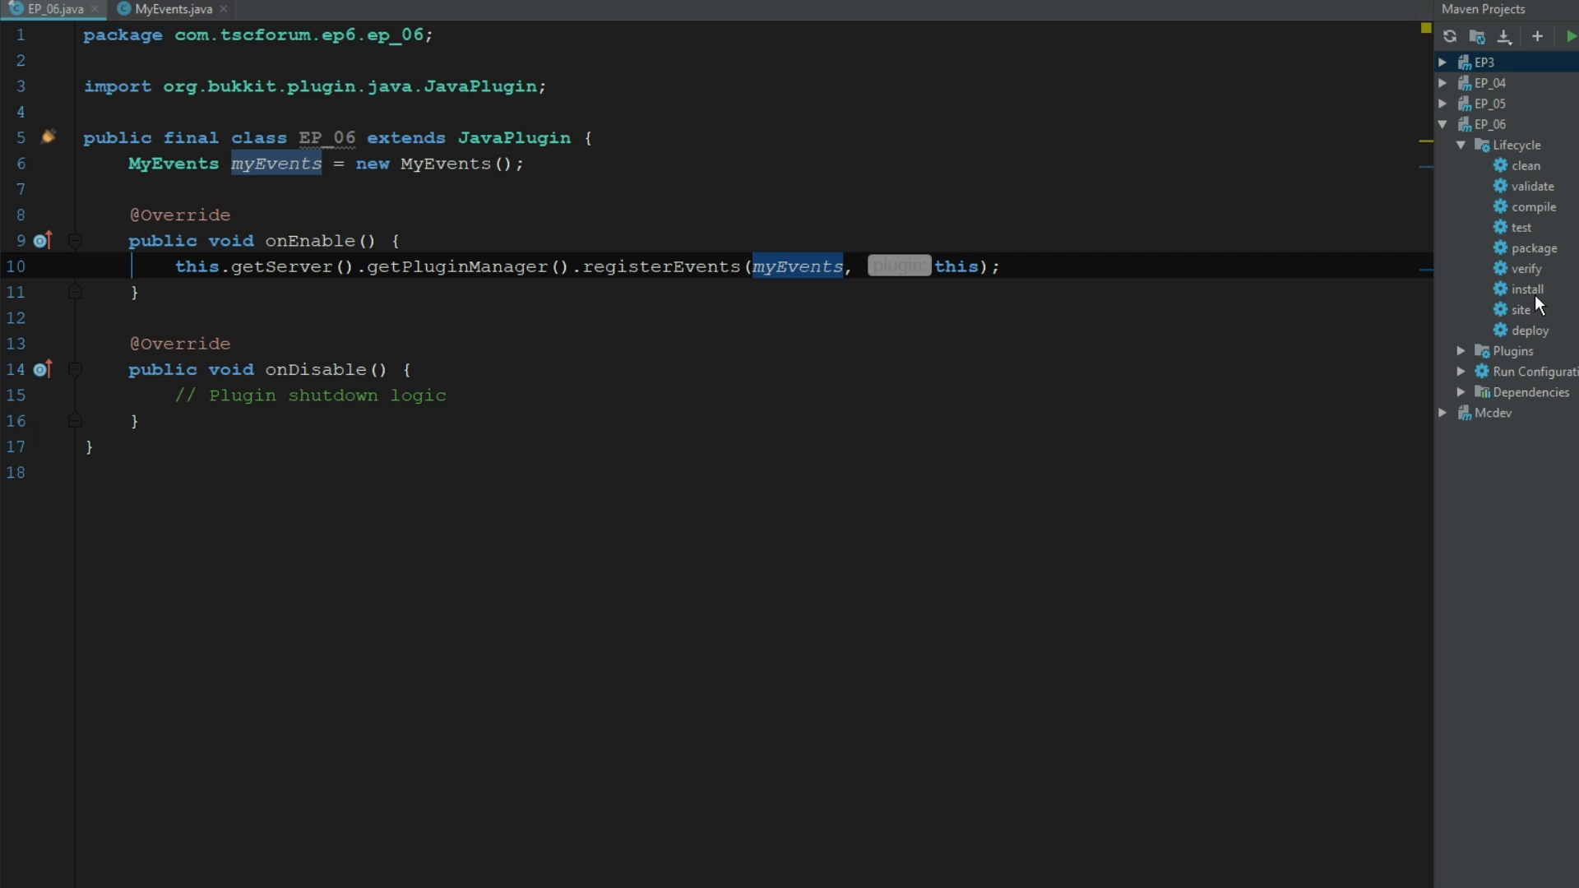
double_click(1528, 290)
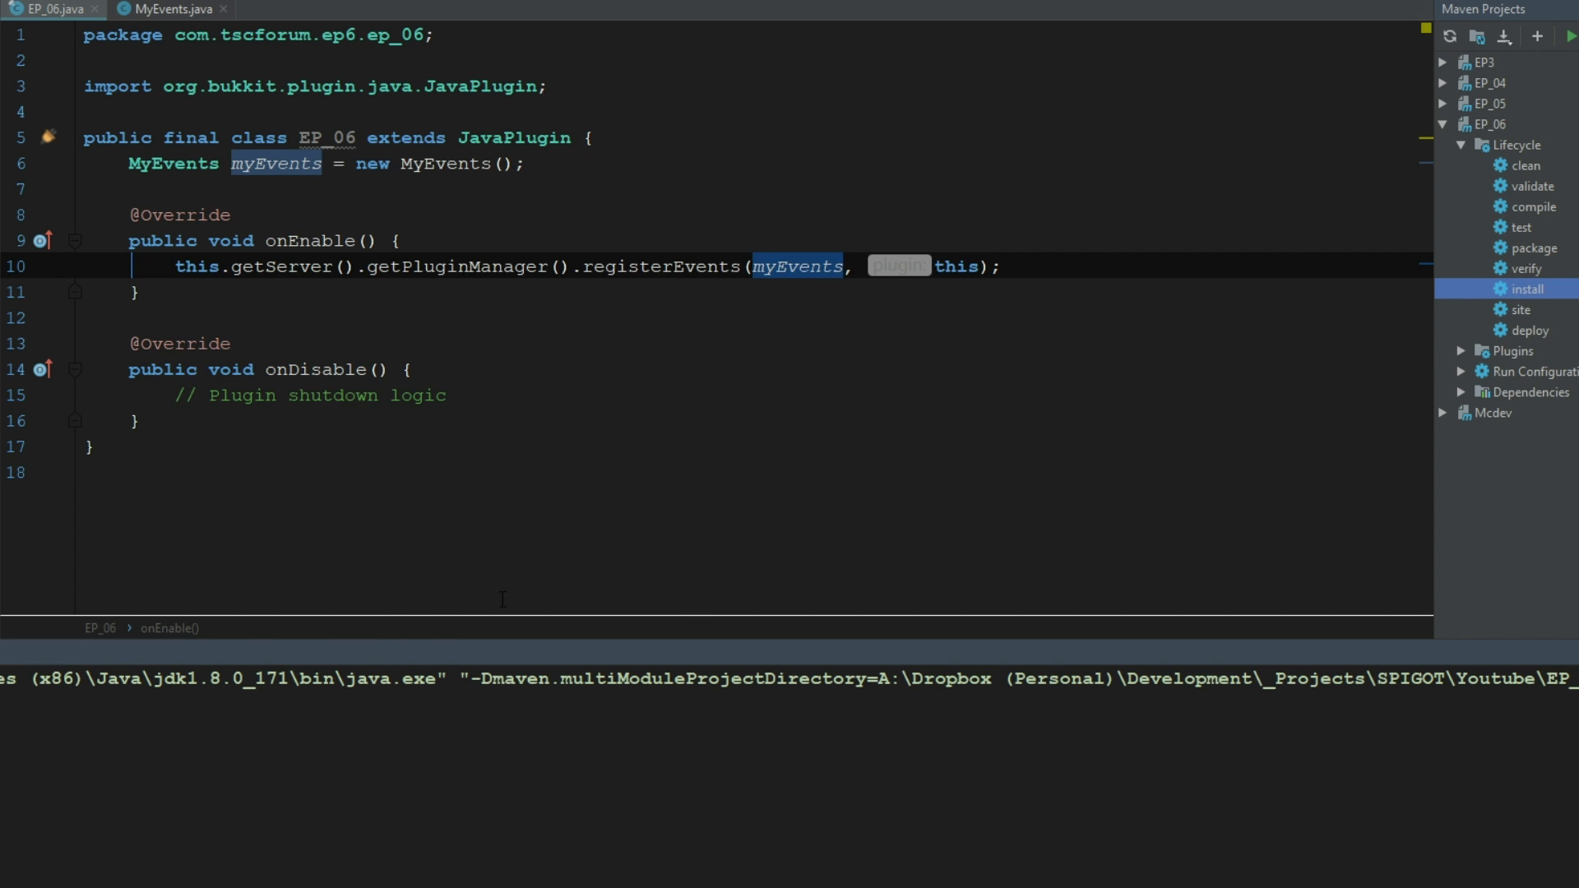